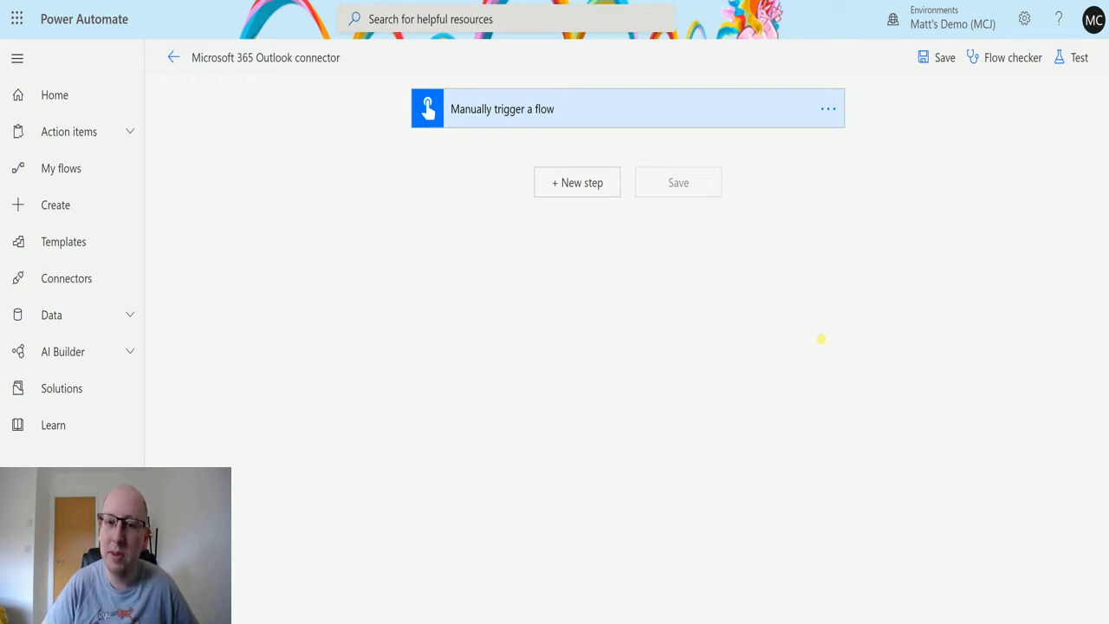
{"action": "mouse_move", "coordinate": [592, 288]}
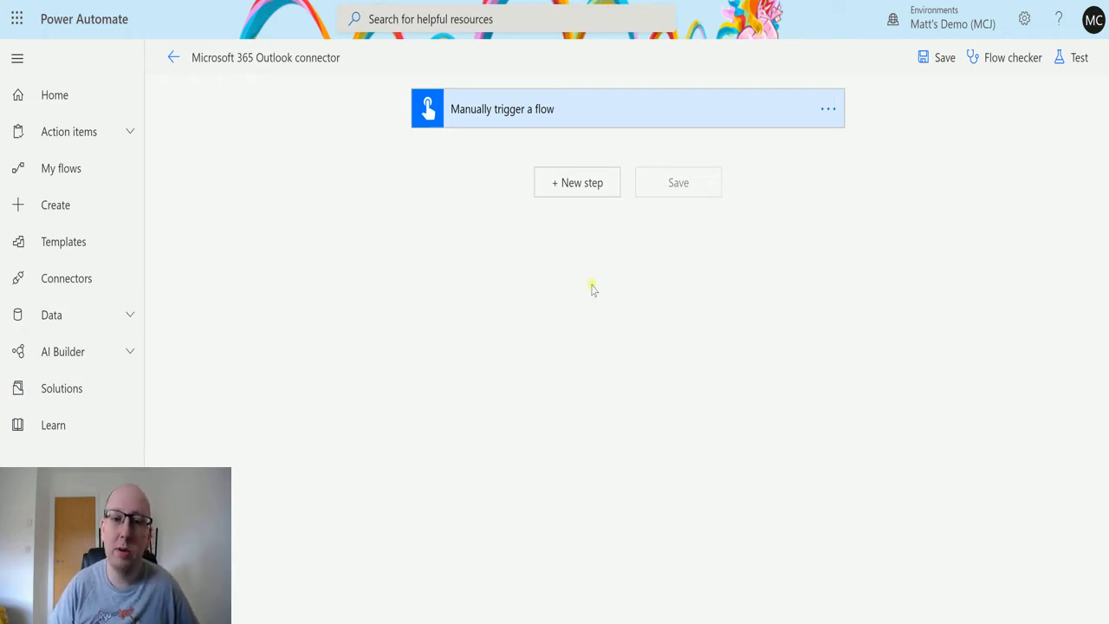
{"action": "mouse_move", "coordinate": [579, 126]}
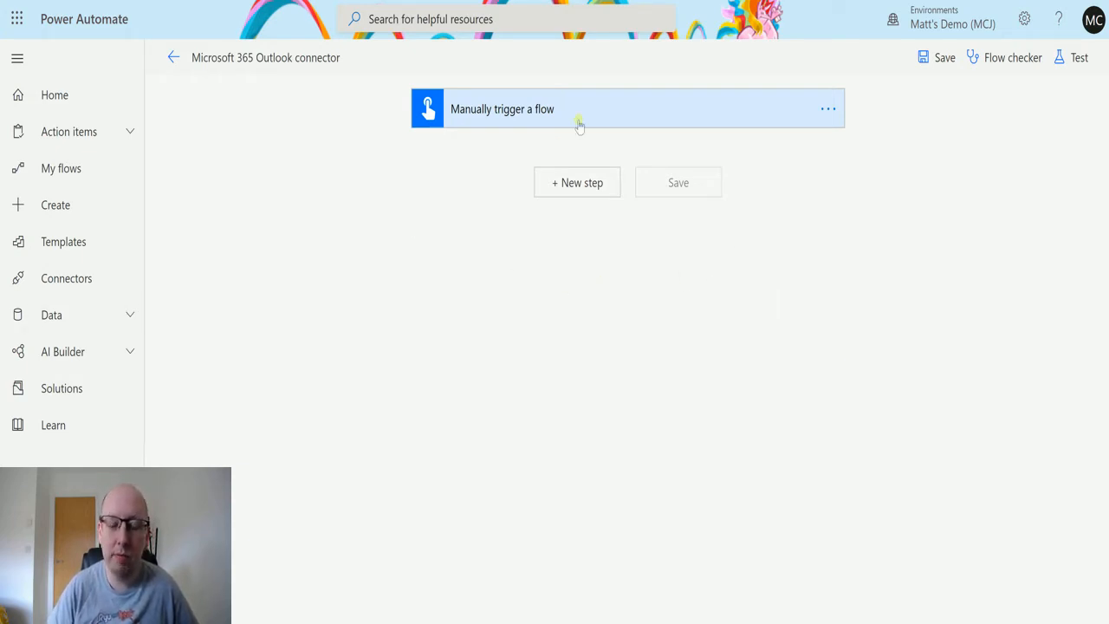
{"action": "mouse_move", "coordinate": [494, 146]}
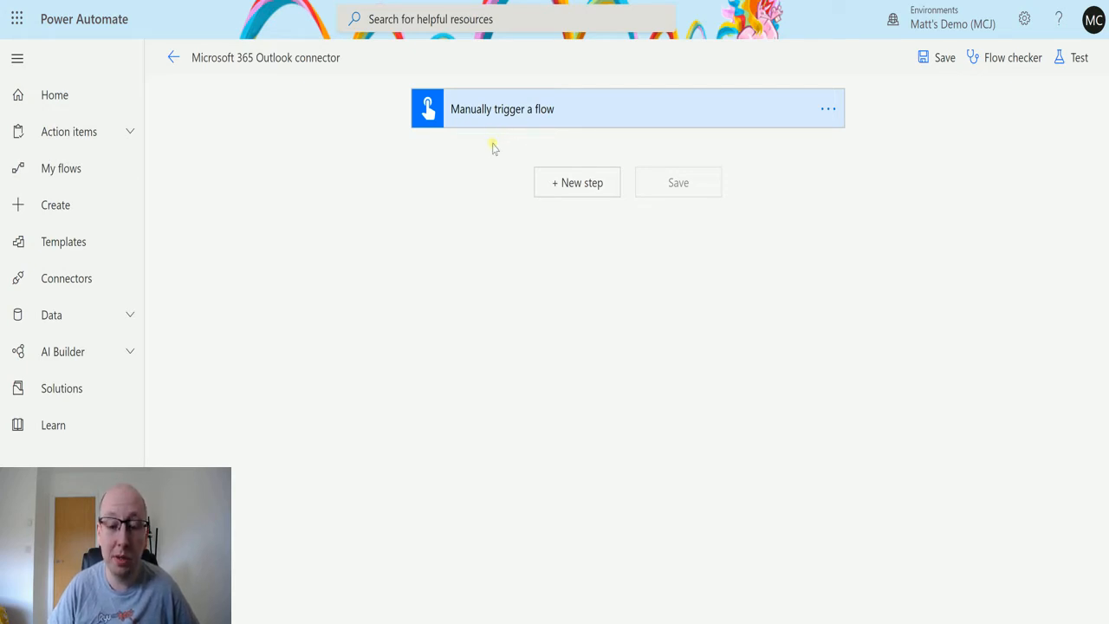
{"action": "mouse_move", "coordinate": [596, 188]}
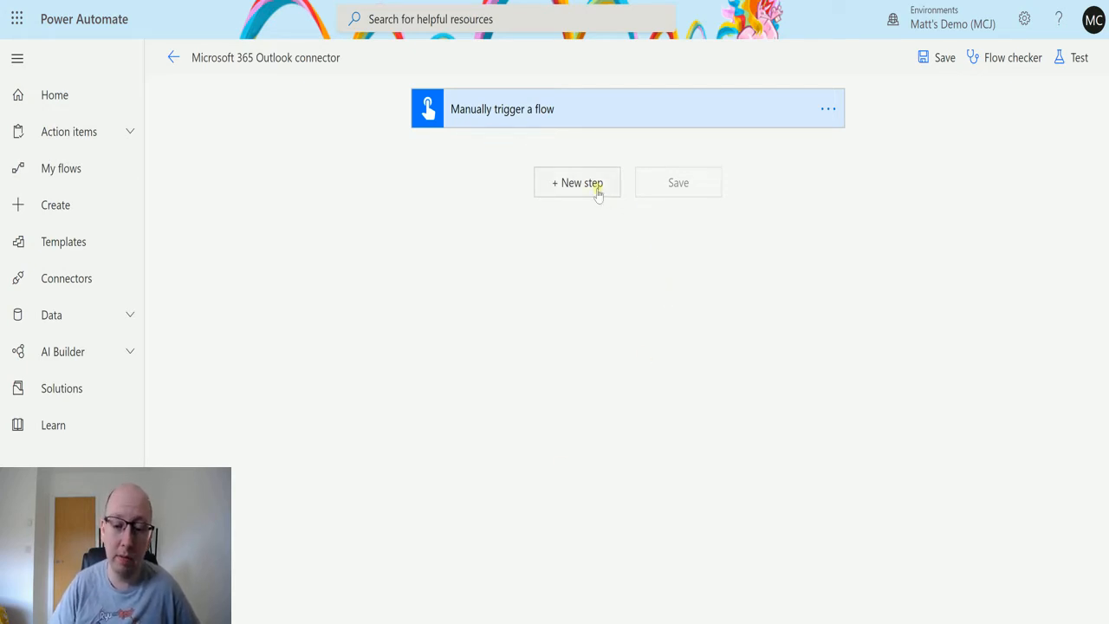
Step: Add a Microsoft 365 Outlook 'Send an email (V2)' action after the manual trigger
{"action": "left_click", "coordinate": [577, 182]}
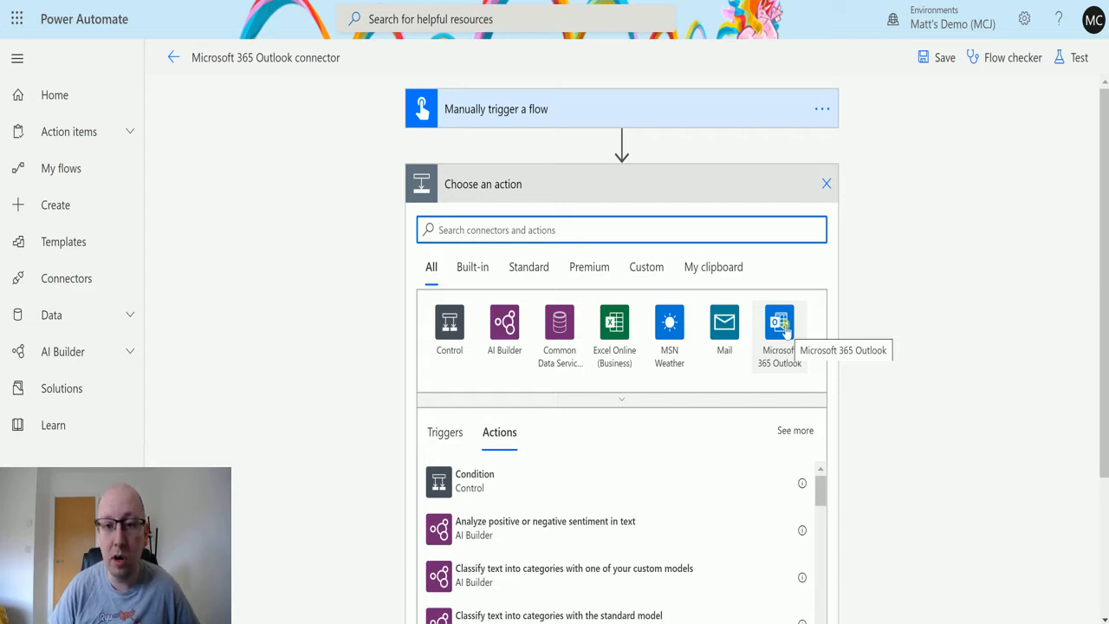
{"action": "left_click", "coordinate": [778, 333]}
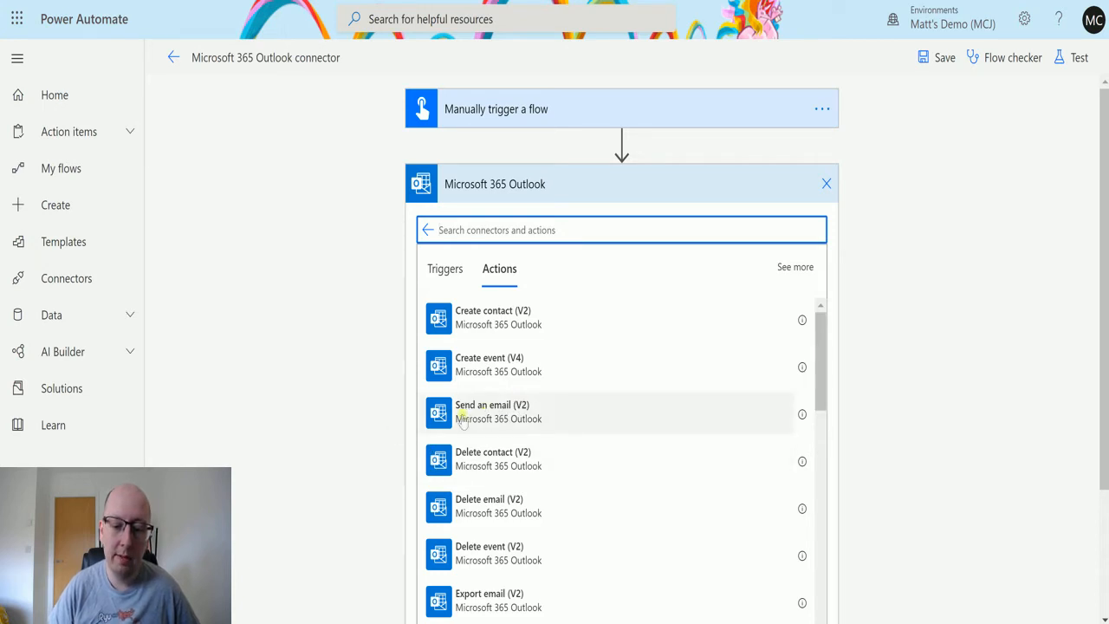
{"action": "left_click", "coordinate": [492, 411]}
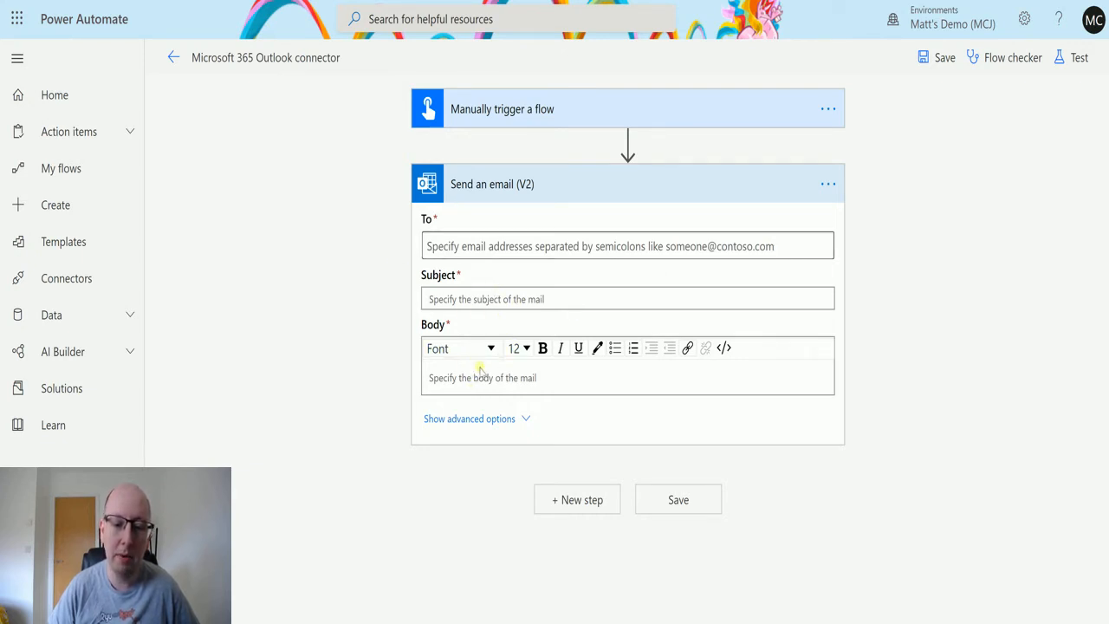
{"action": "left_click", "coordinate": [627, 246]}
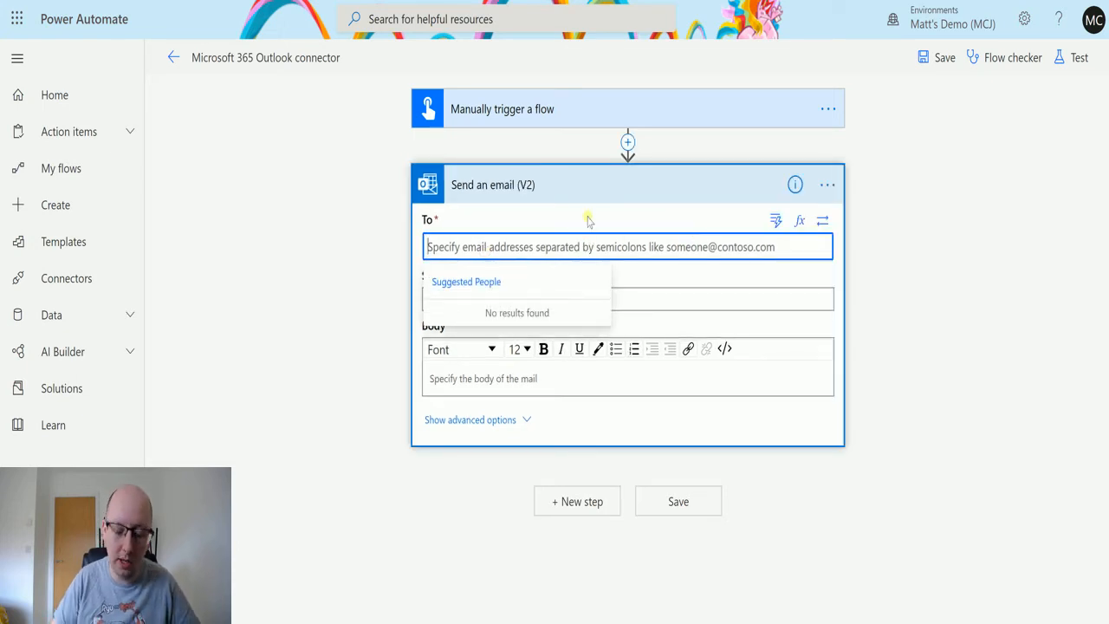
{"action": "type", "text": "Matt Collins"}
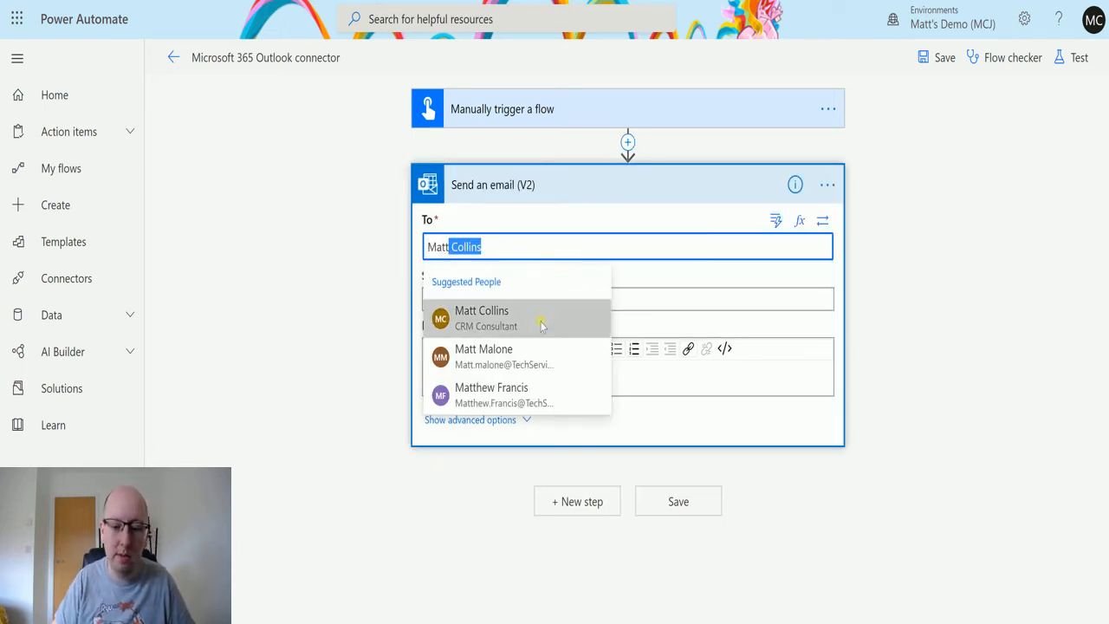
{"action": "left_click", "coordinate": [481, 318]}
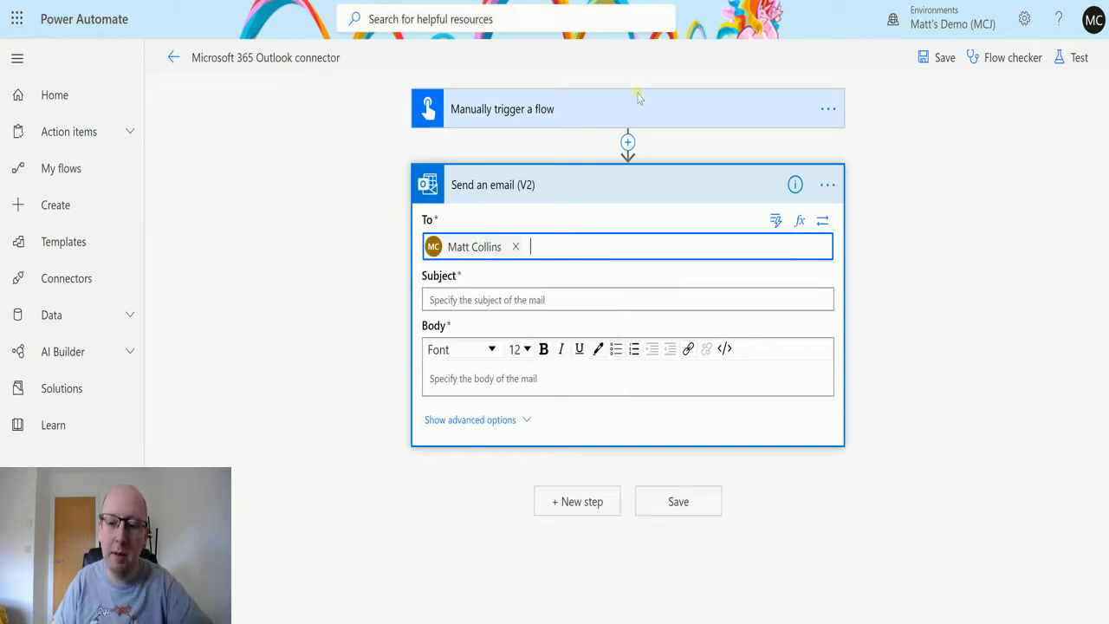
{"action": "mouse_move", "coordinate": [787, 234]}
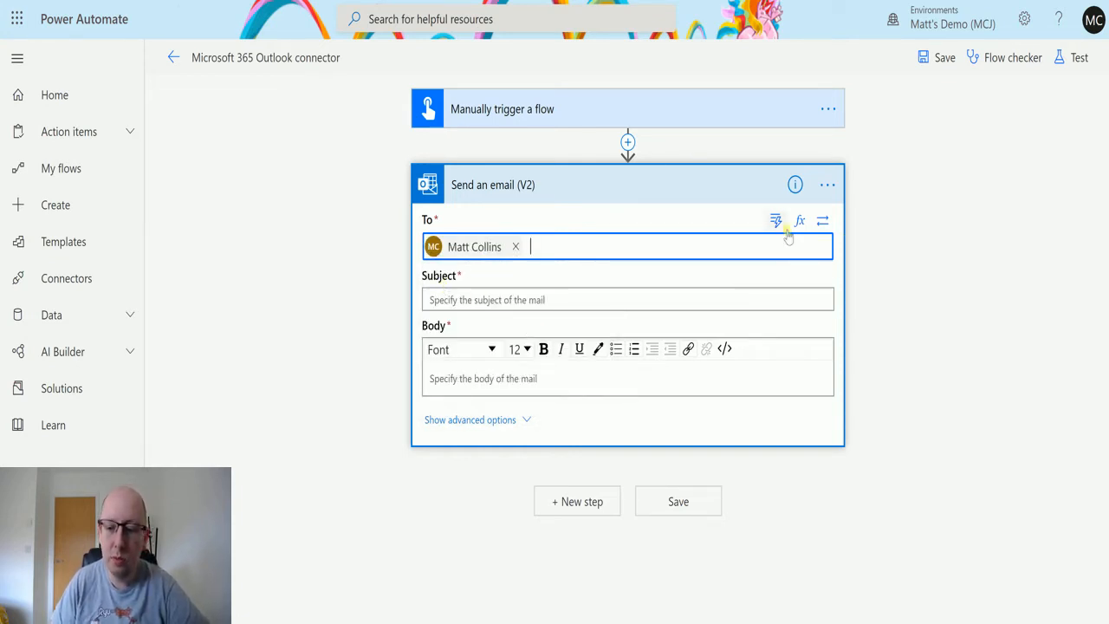
{"action": "mouse_move", "coordinate": [823, 220]}
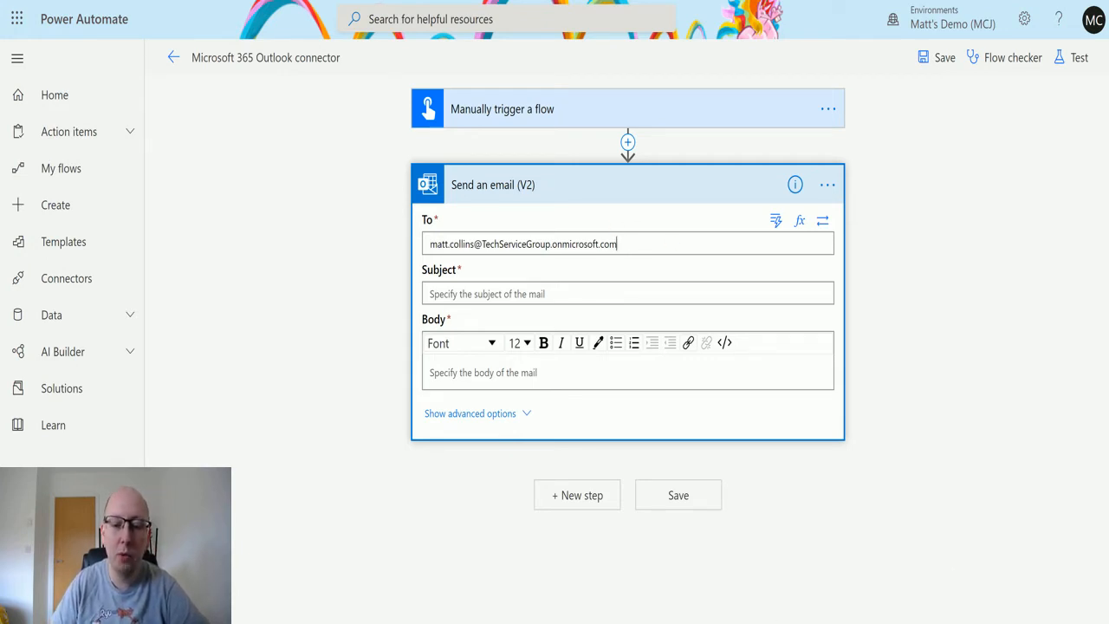
{"action": "mouse_move", "coordinate": [1092, 319]}
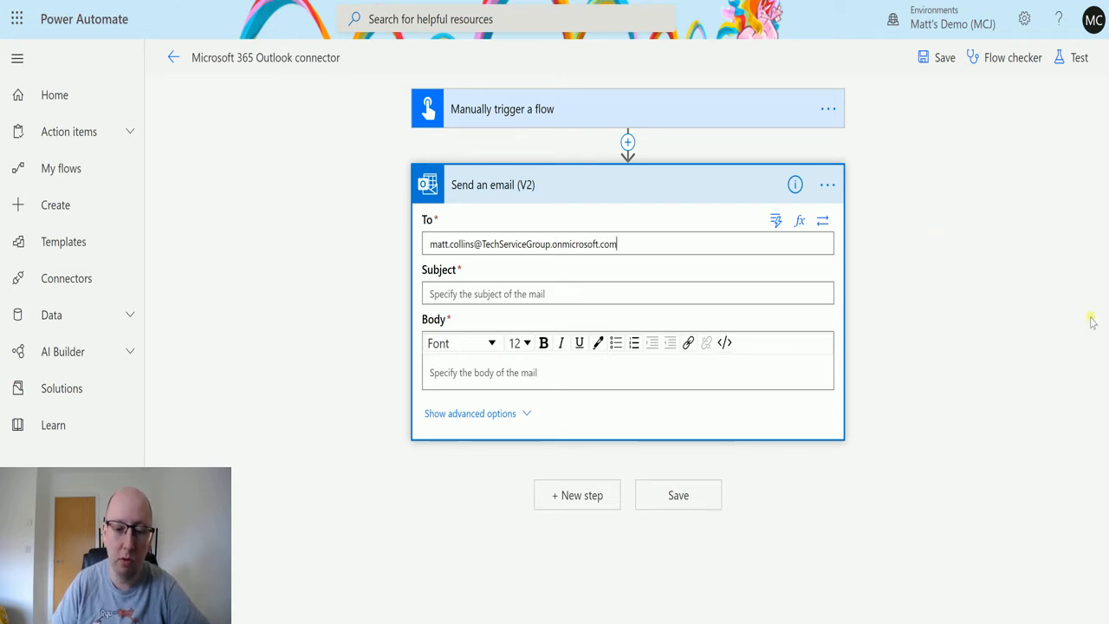
{"action": "mouse_move", "coordinate": [823, 221]}
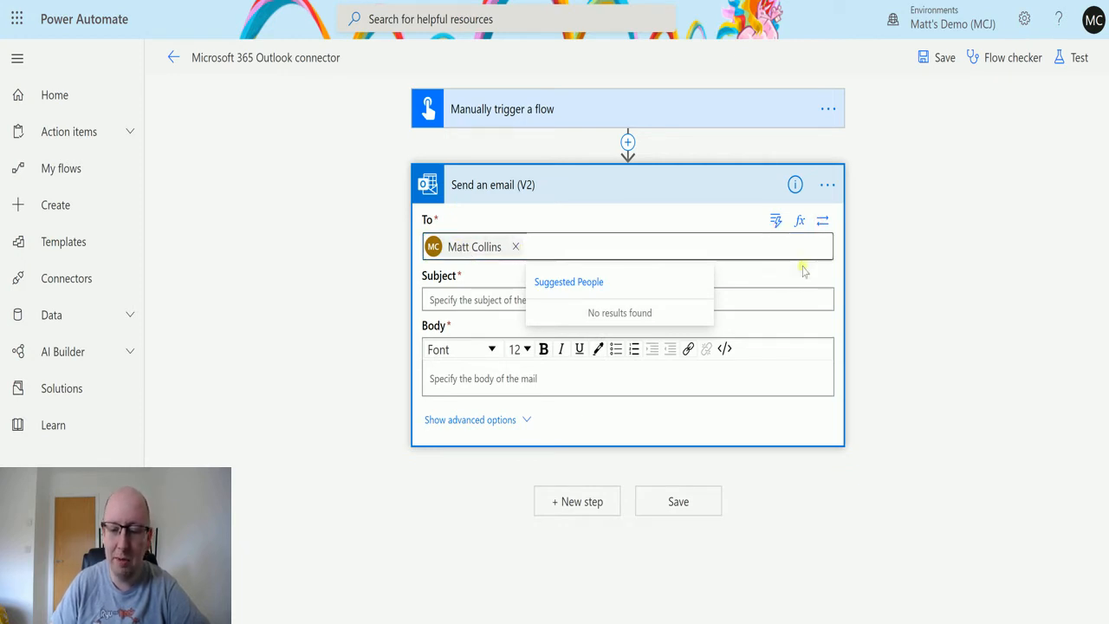
{"action": "left_click", "coordinate": [541, 323]}
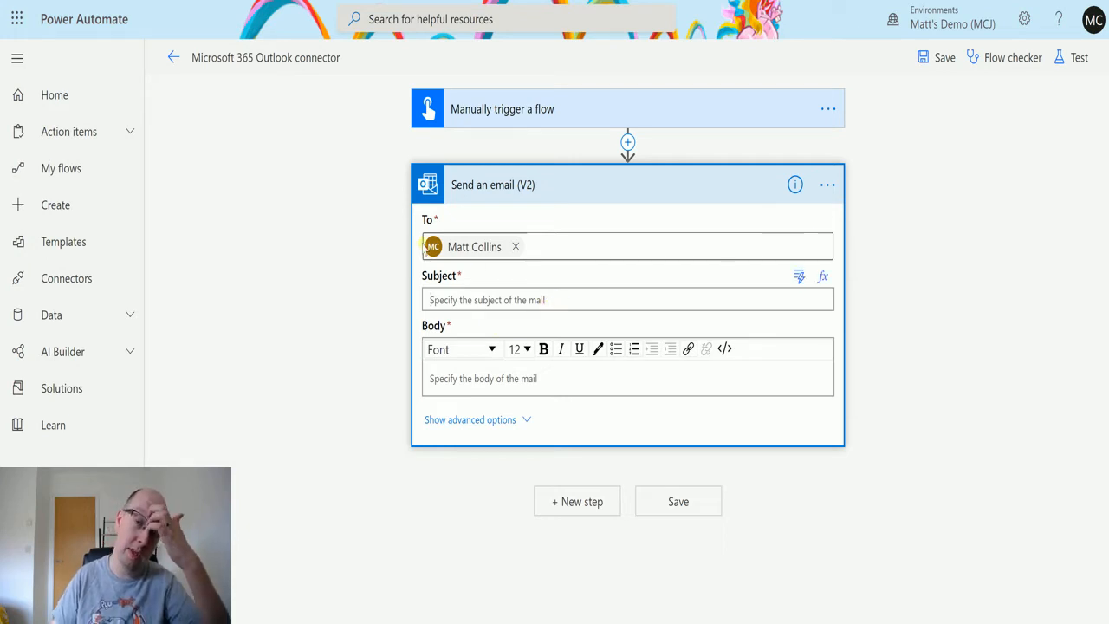
Step: Enter 'Power Automate sending emails' as the email subject
{"action": "left_click", "coordinate": [627, 299]}
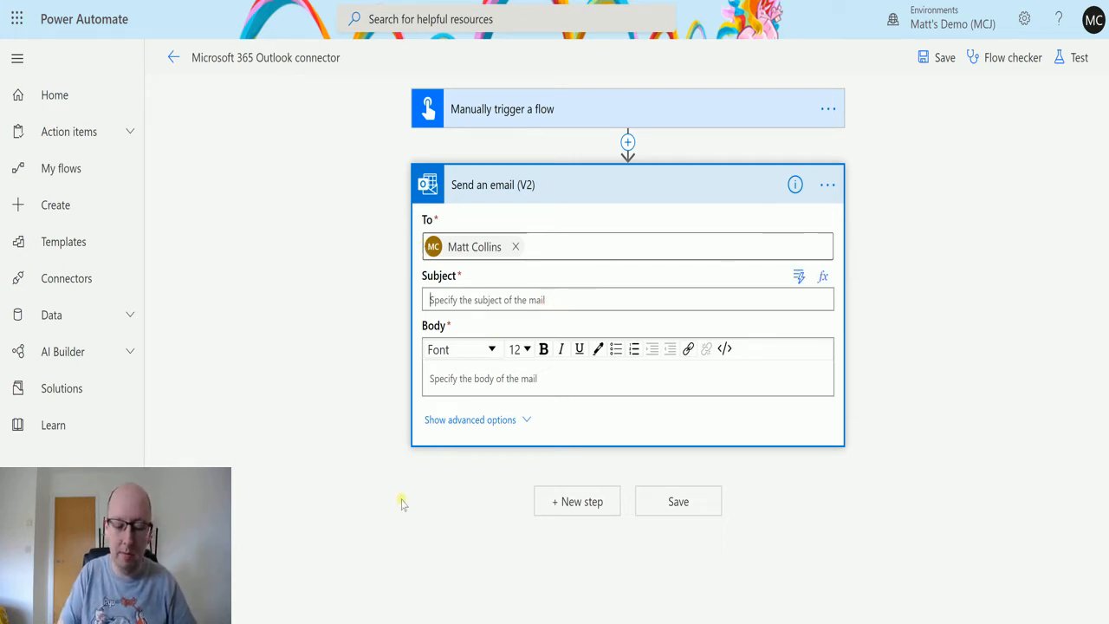
{"action": "type", "text": "Power Automate"}
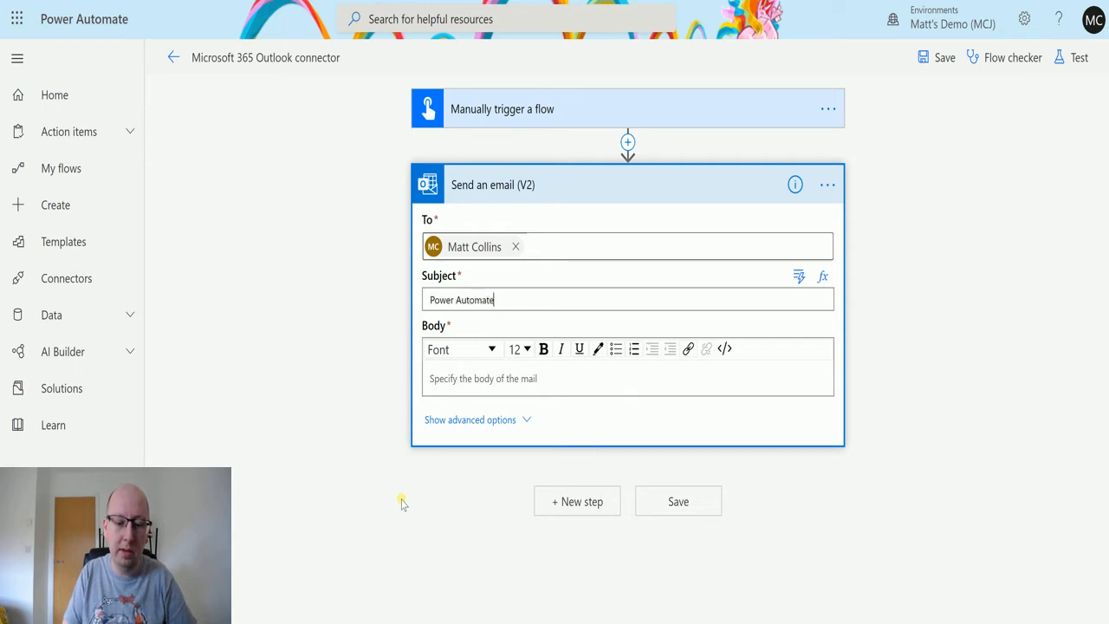
{"action": "type", "text": "sending emails"}
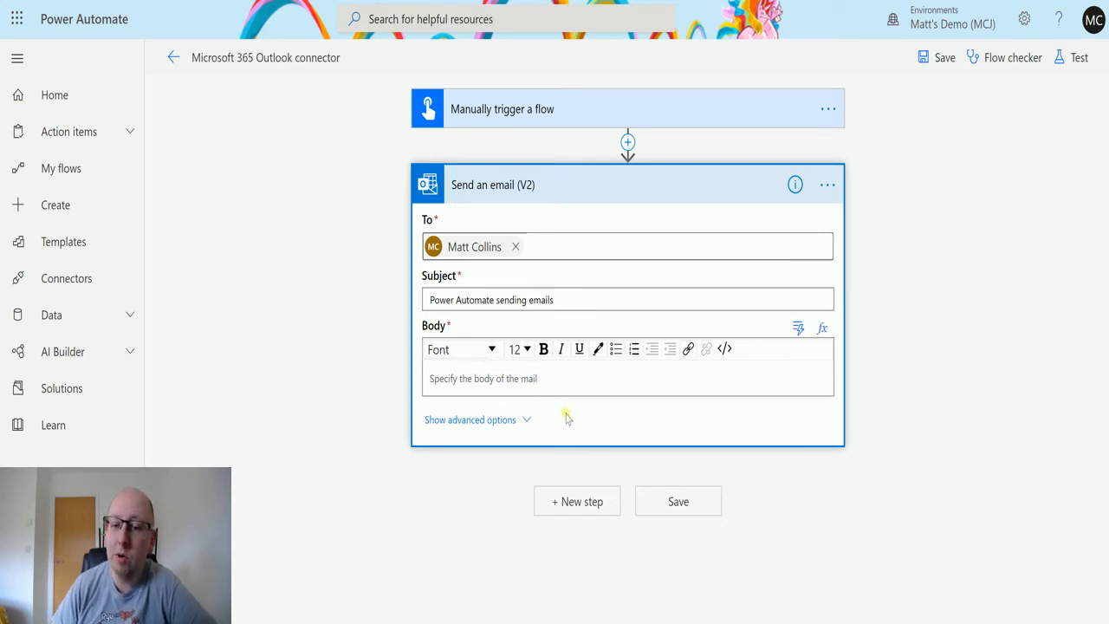
{"action": "mouse_move", "coordinate": [546, 474]}
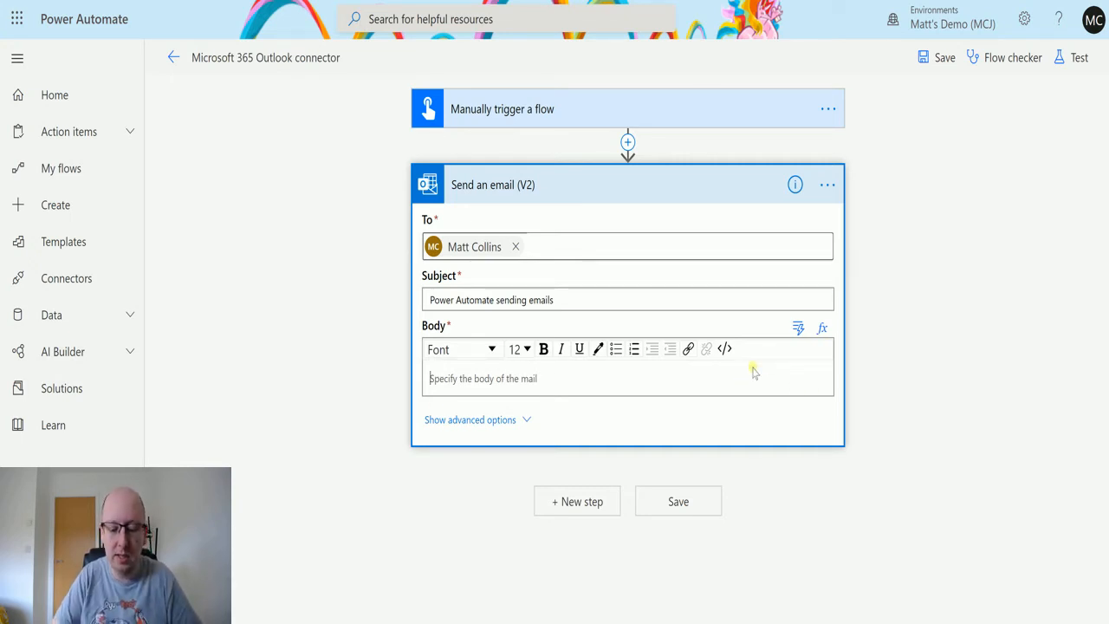
Step: Write the body 'This is a cool email we are sending during a demo.' plus utcNow()
{"action": "type", "text": "This is a cool"}
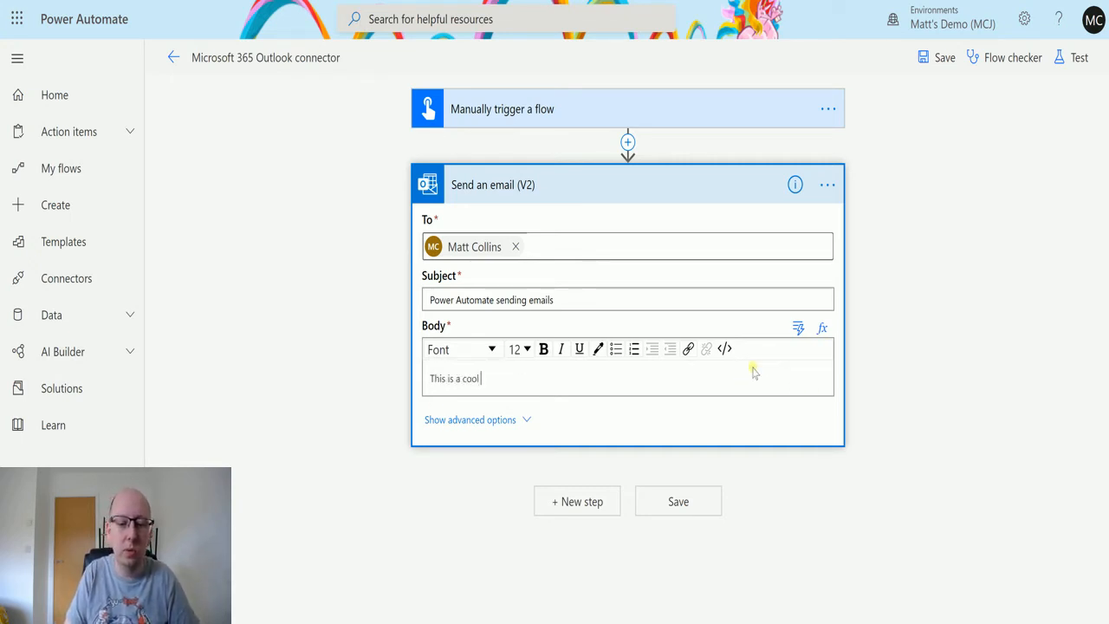
{"action": "type", "text": "email we are sending during a d"}
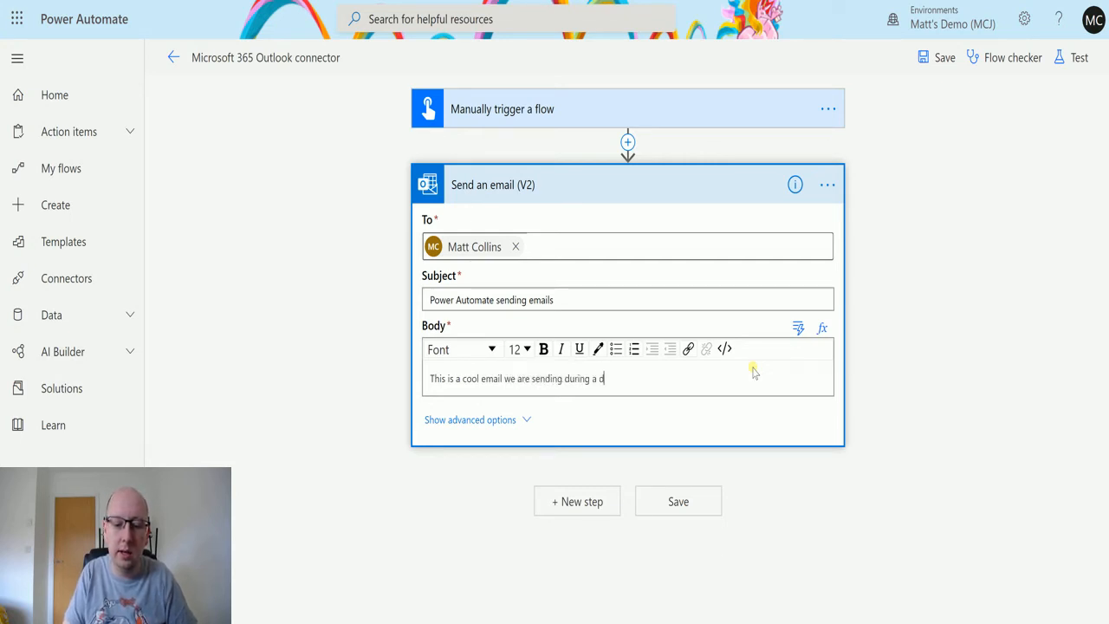
{"action": "type", "text": "emo."}
{"action": "type", "text": "ut"}
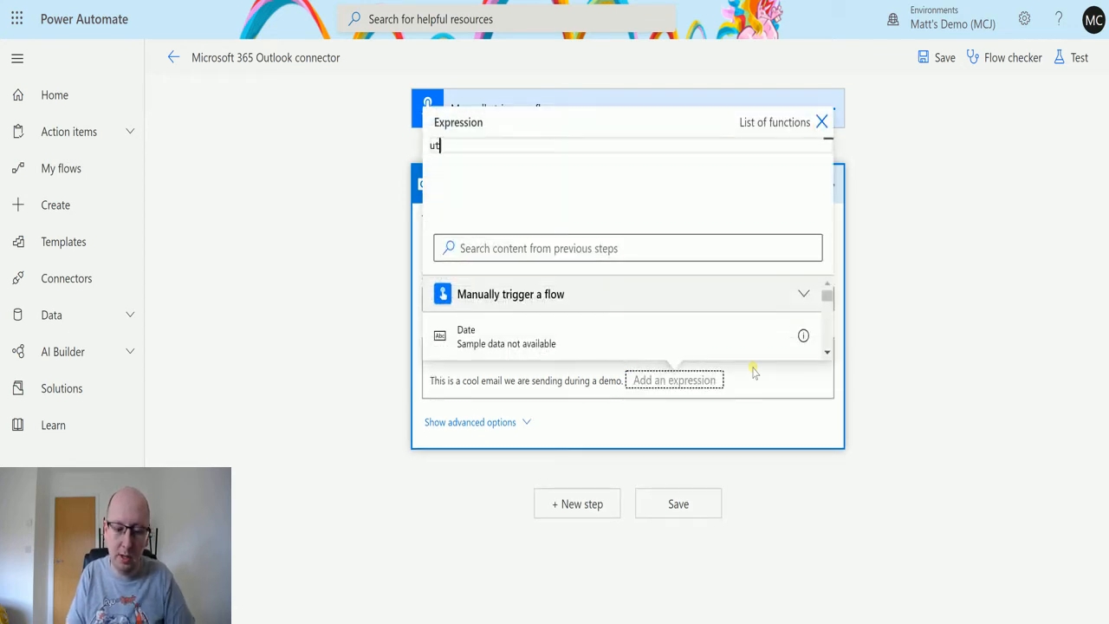
{"action": "type", "text": "cnow"}
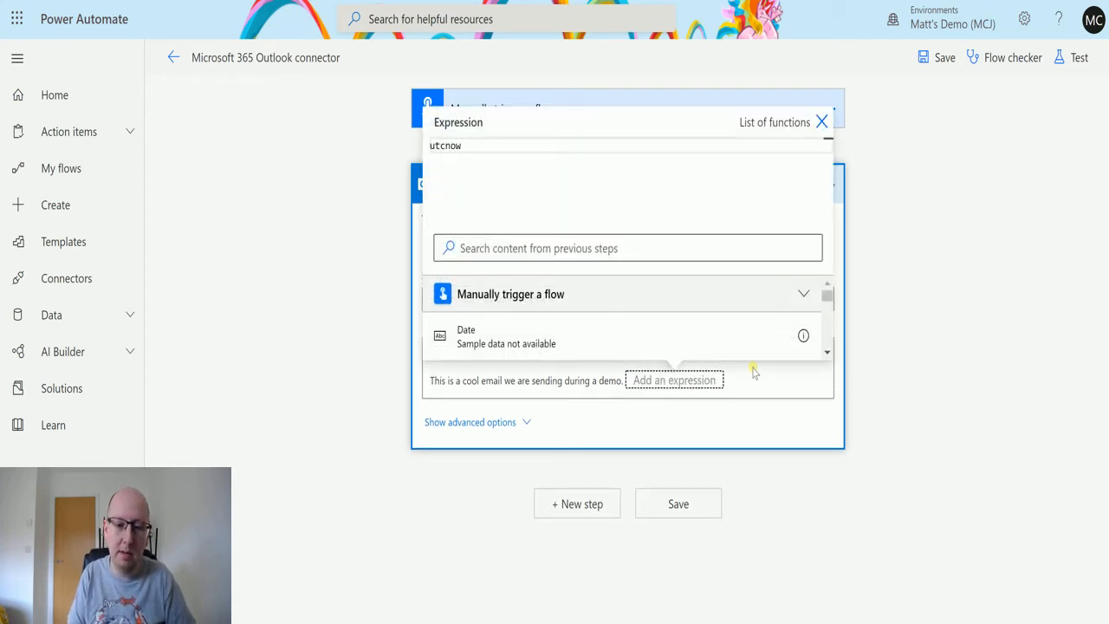
{"action": "type", "text": "()"}
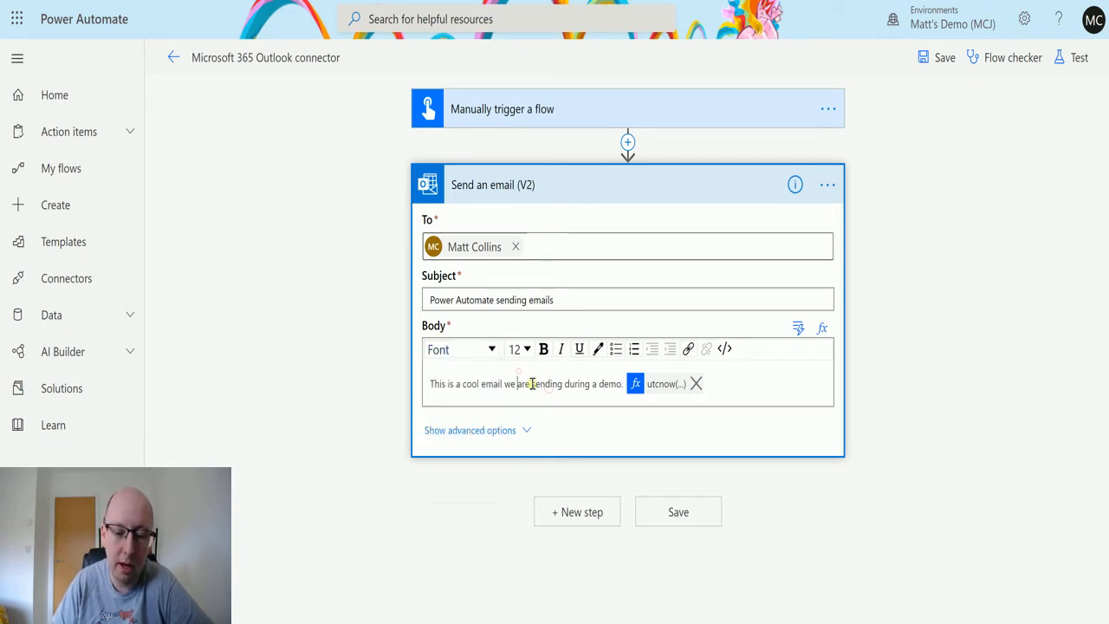
Step: Try font size 30, bold the word 'sending', and colour the word 'email'
{"action": "left_click", "coordinate": [459, 348]}
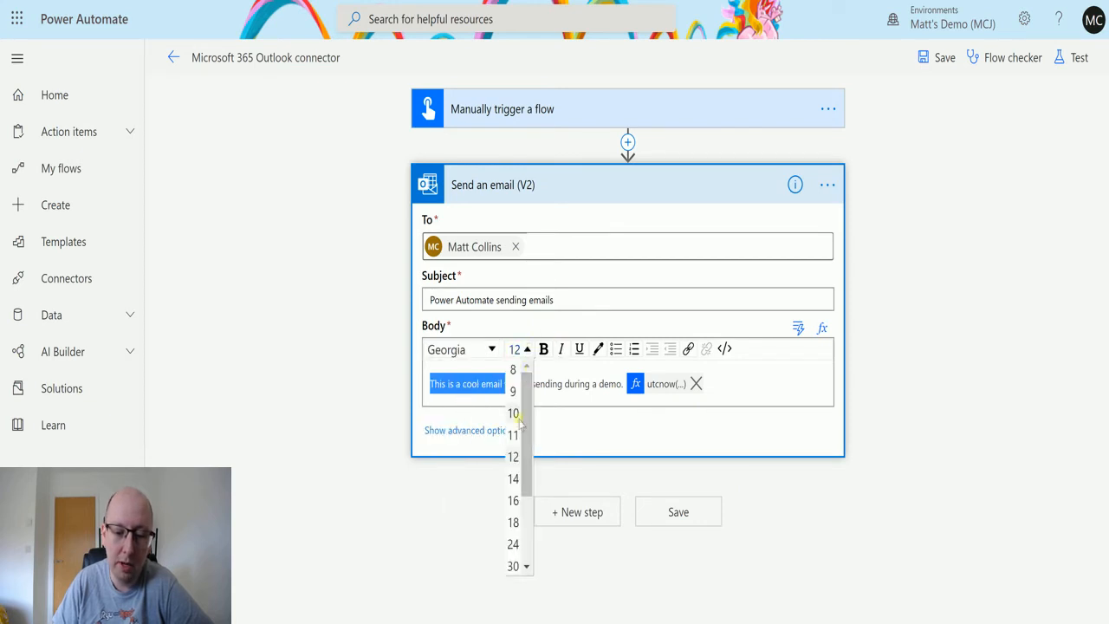
{"action": "left_click", "coordinate": [513, 565]}
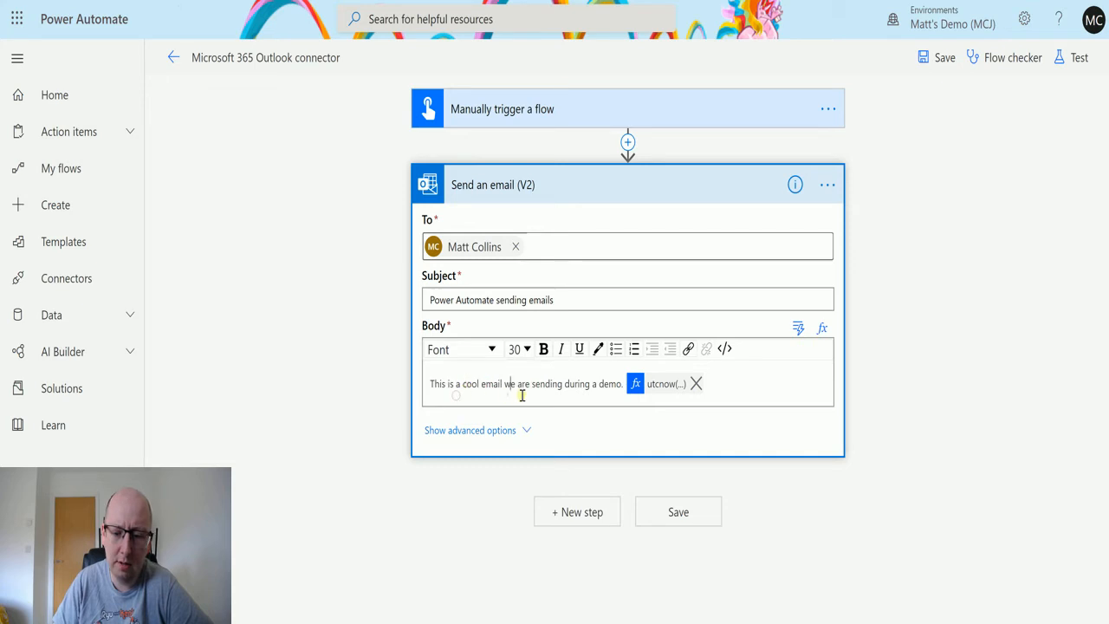
{"action": "left_click", "coordinate": [724, 348]}
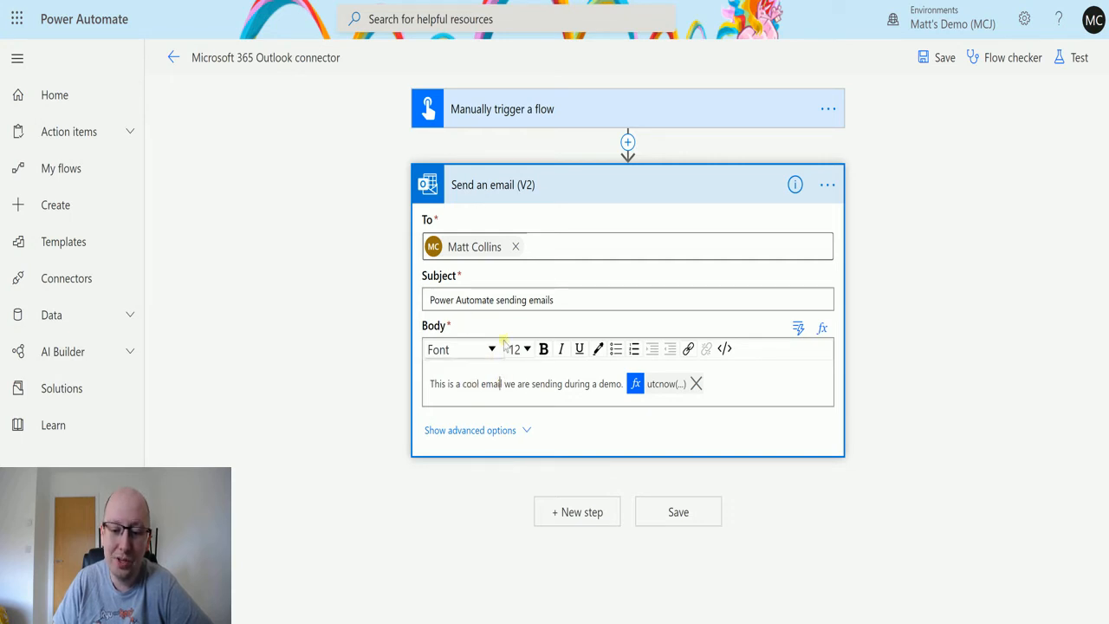
{"action": "double_click", "coordinate": [547, 383]}
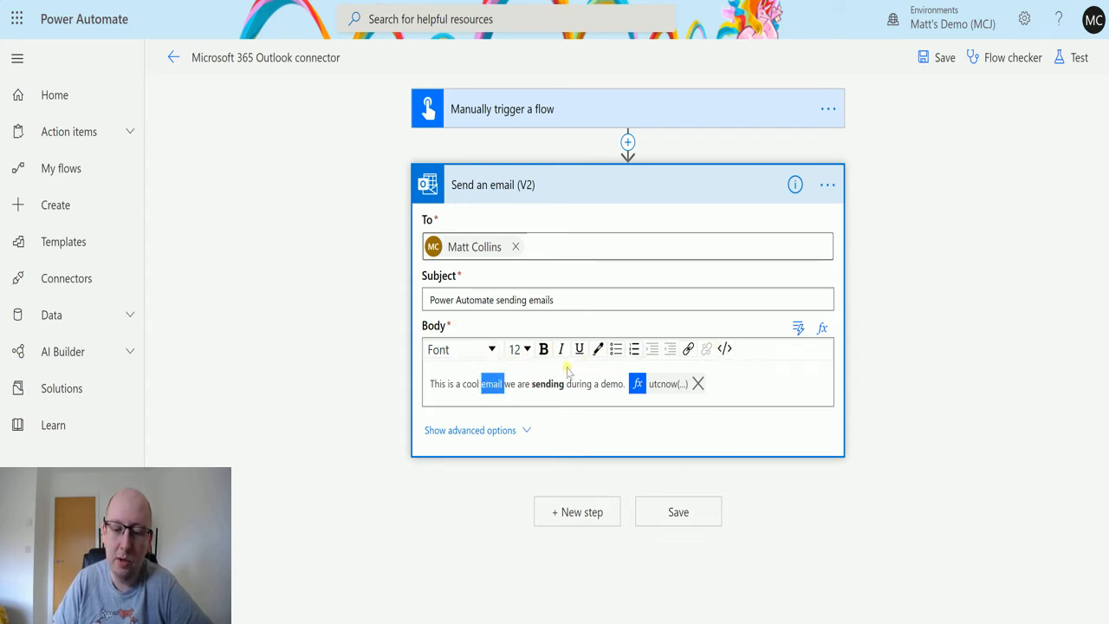
{"action": "left_click", "coordinate": [597, 349]}
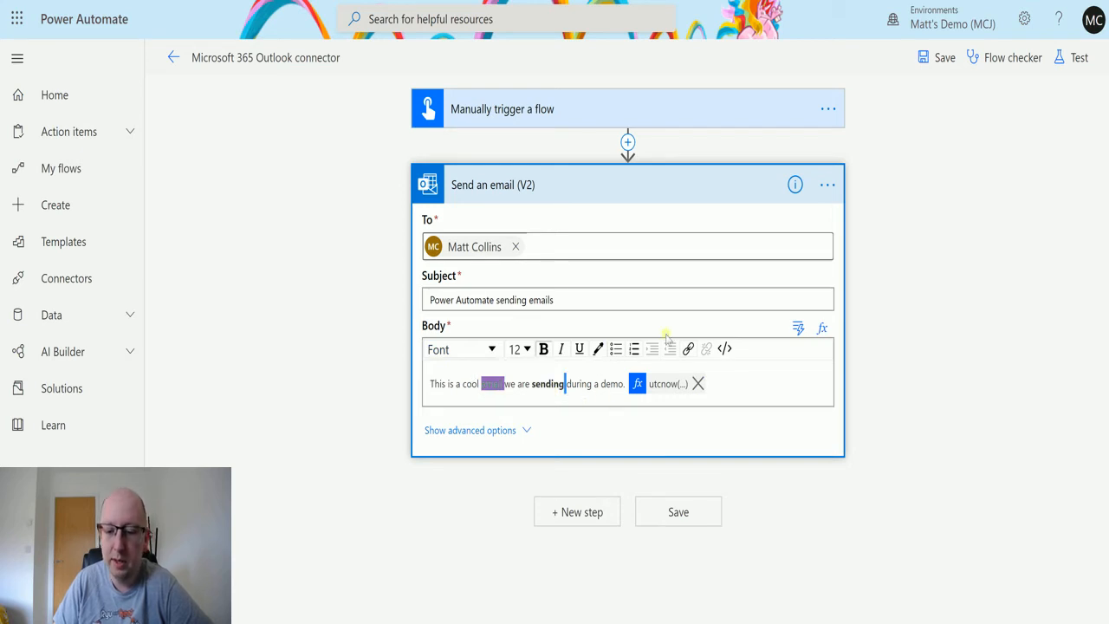
{"action": "mouse_move", "coordinate": [751, 359]}
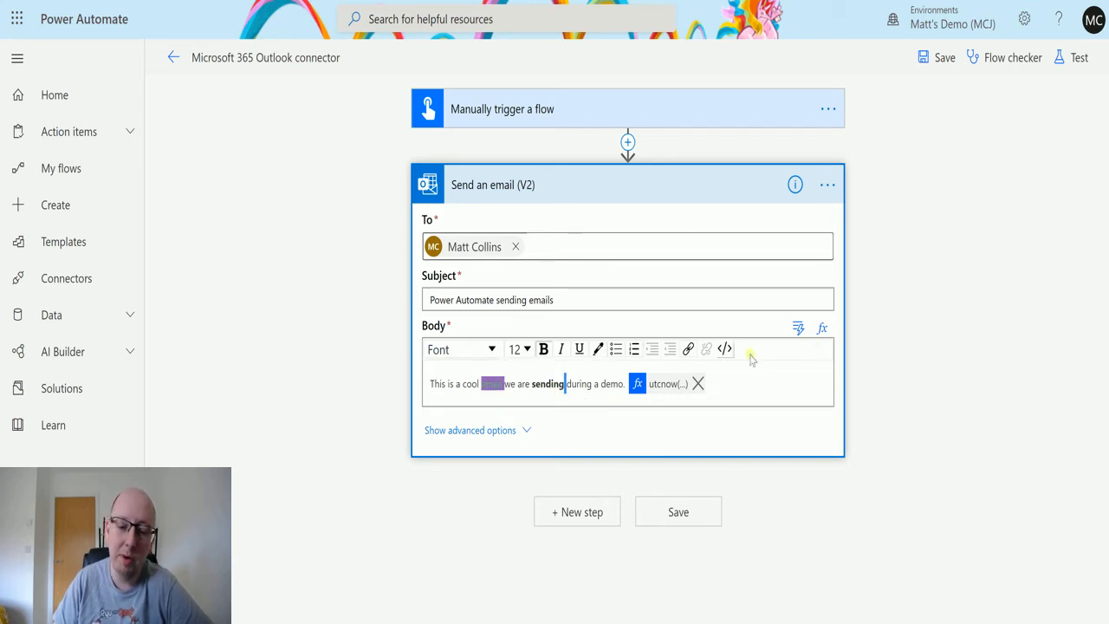
{"action": "mouse_move", "coordinate": [725, 348]}
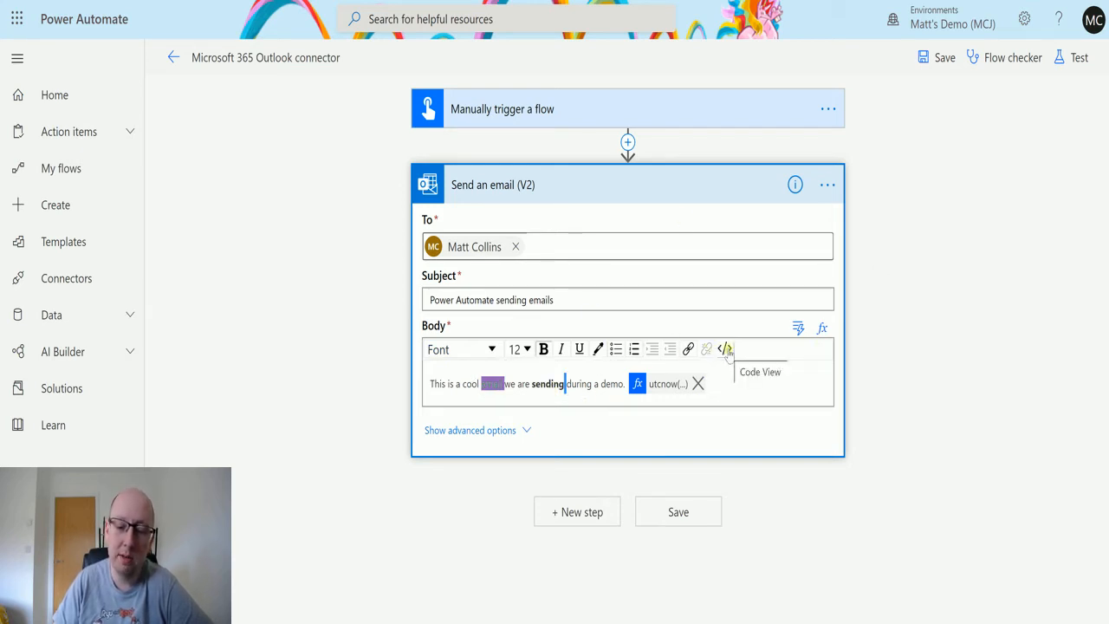
Step: Switch the email body to Code View to inspect its HTML styling
{"action": "left_click", "coordinate": [726, 349]}
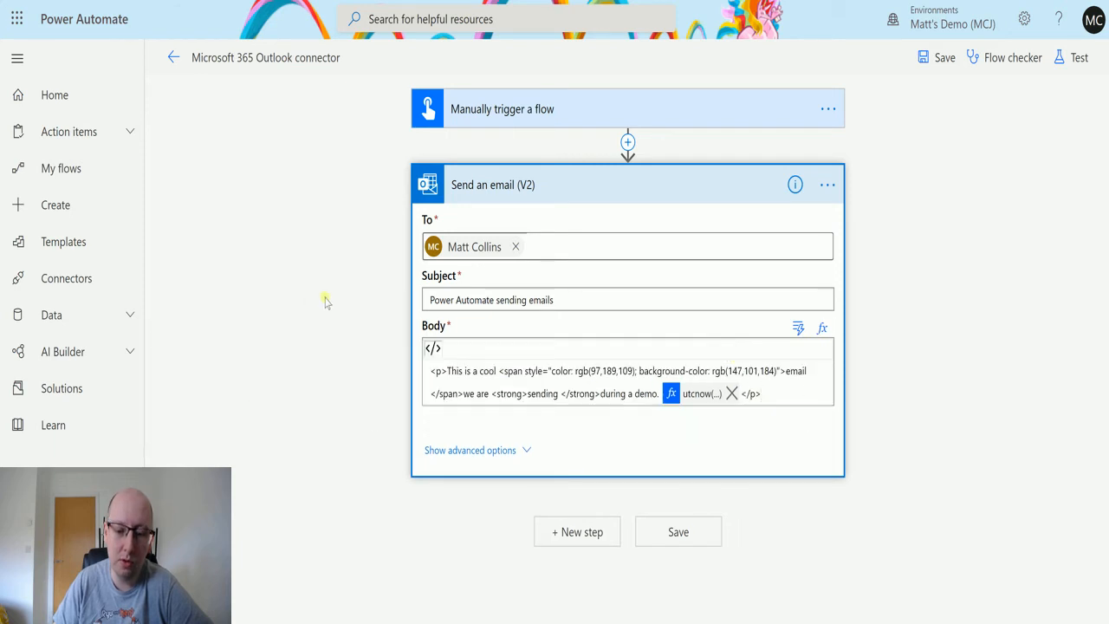
{"action": "mouse_move", "coordinate": [743, 448]}
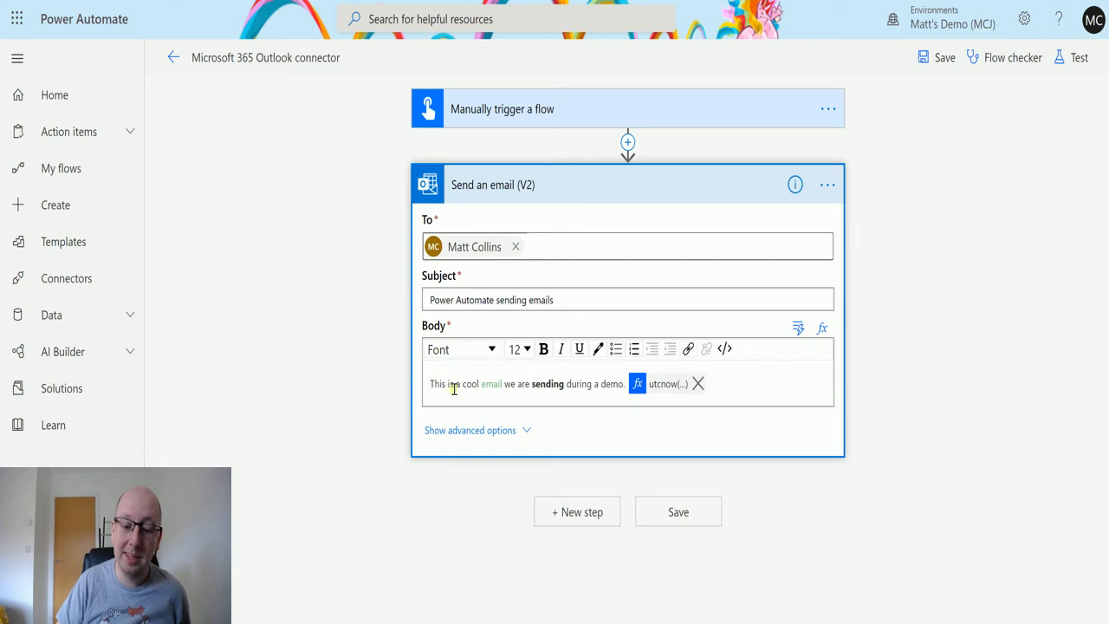
Step: Enlarge the word 'cool' in the body with the font size dropdown
{"action": "left_click", "coordinate": [461, 348]}
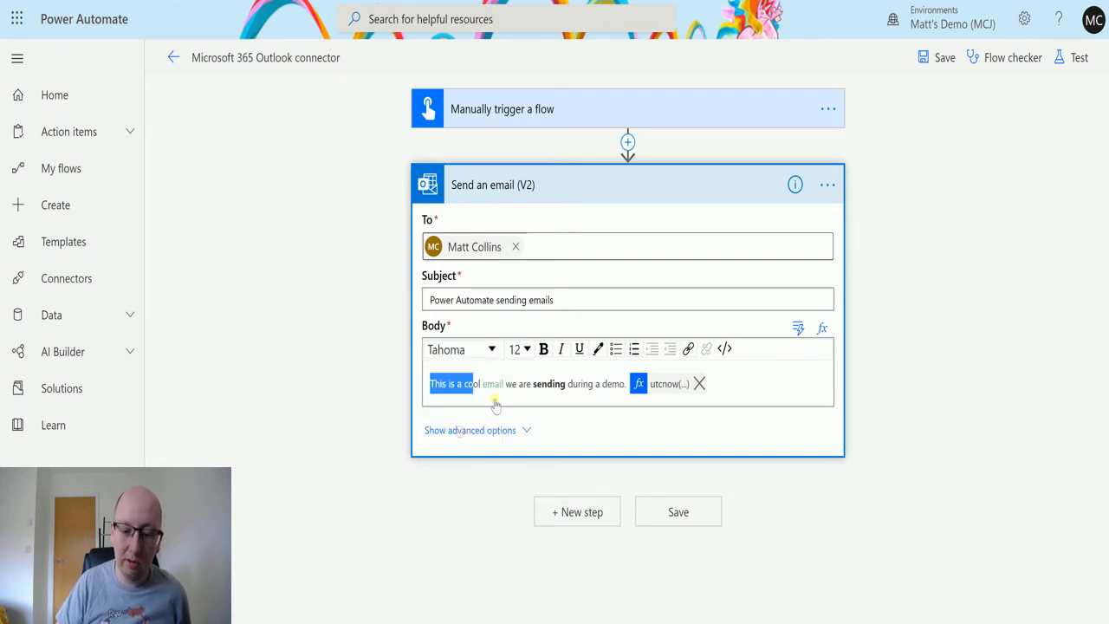
{"action": "left_click", "coordinate": [462, 392]}
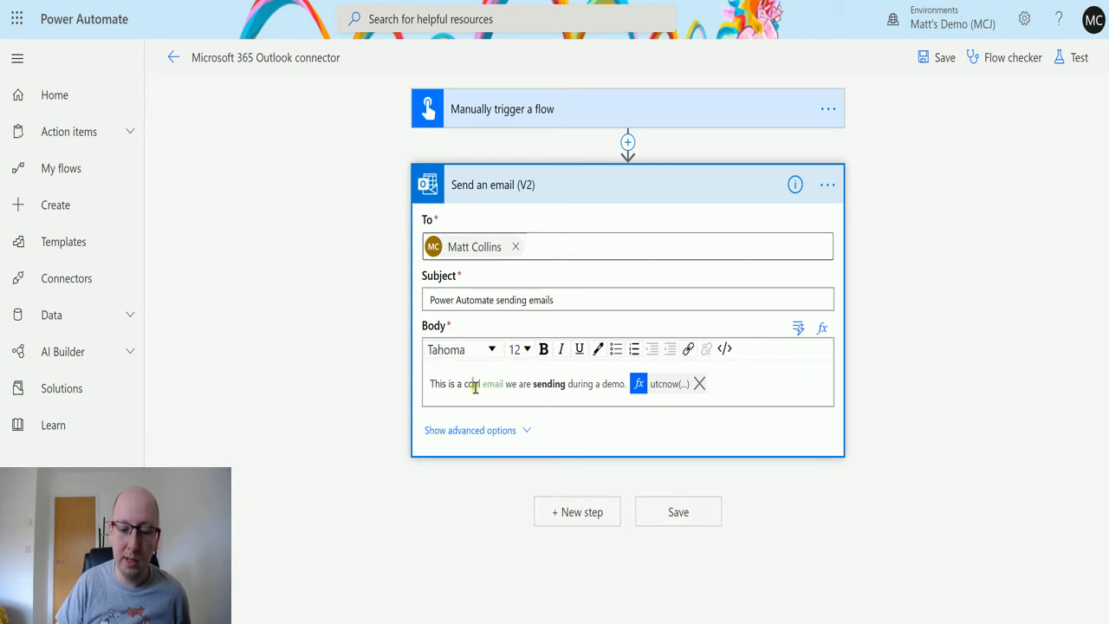
{"action": "left_click", "coordinate": [518, 349]}
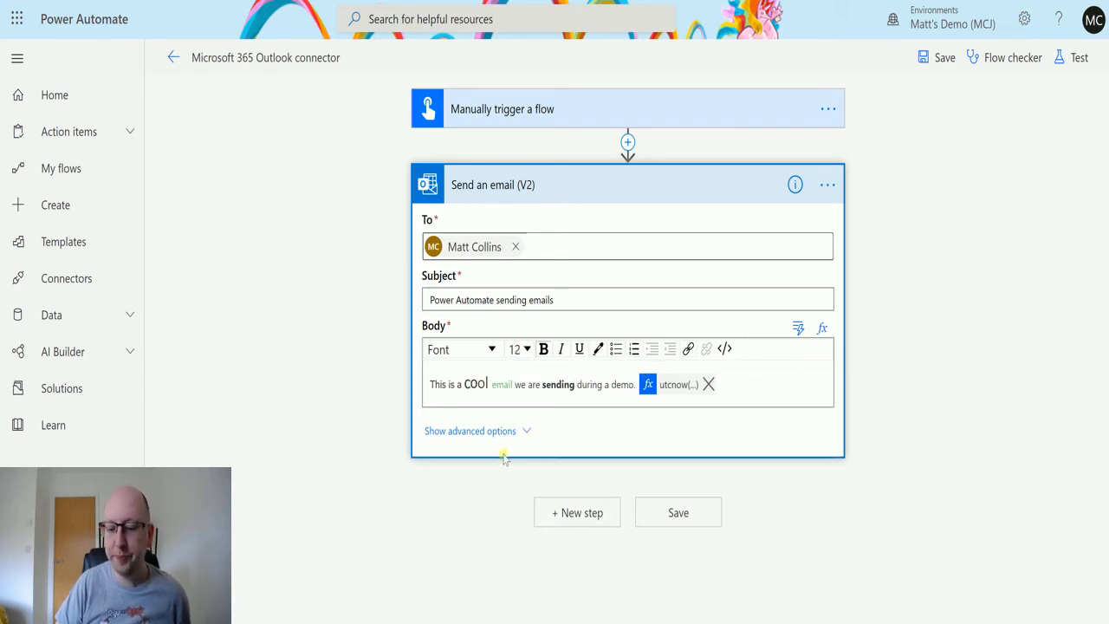
Step: Show the email action's advanced options and focus the From (Send as) field
{"action": "left_click", "coordinate": [471, 431]}
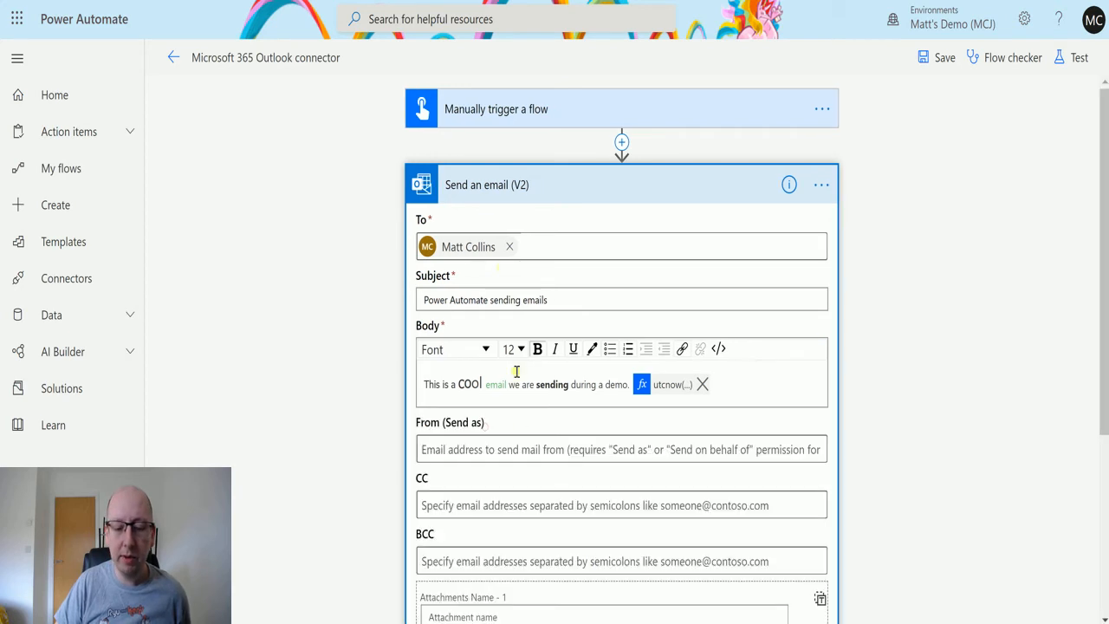
{"action": "scroll", "scroll_direction": "down", "scroll_amount": 3}
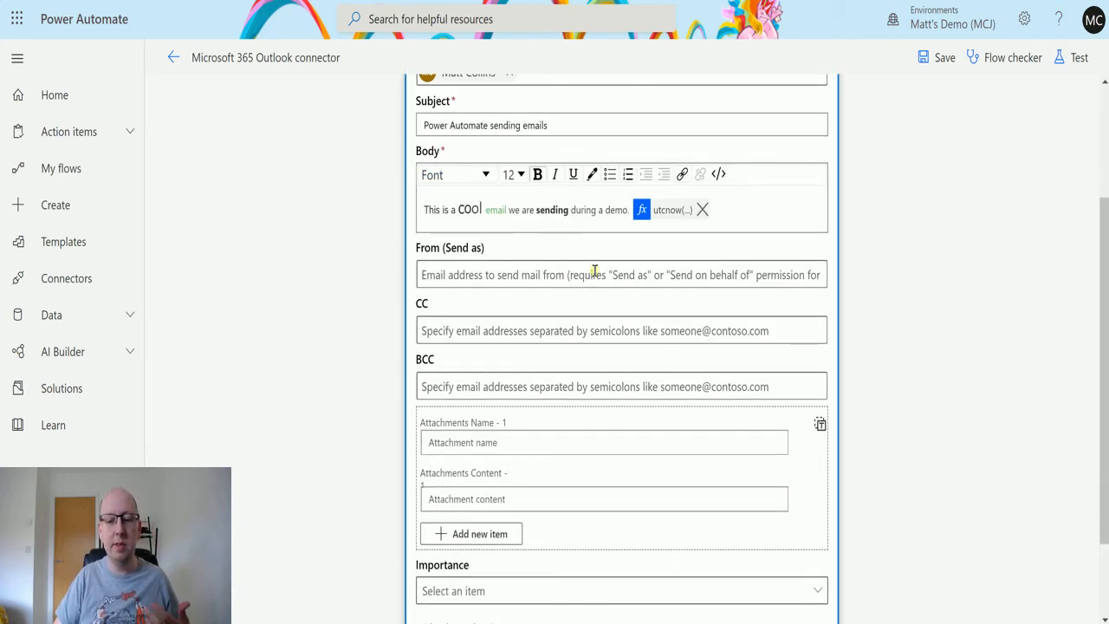
{"action": "left_click", "coordinate": [621, 274]}
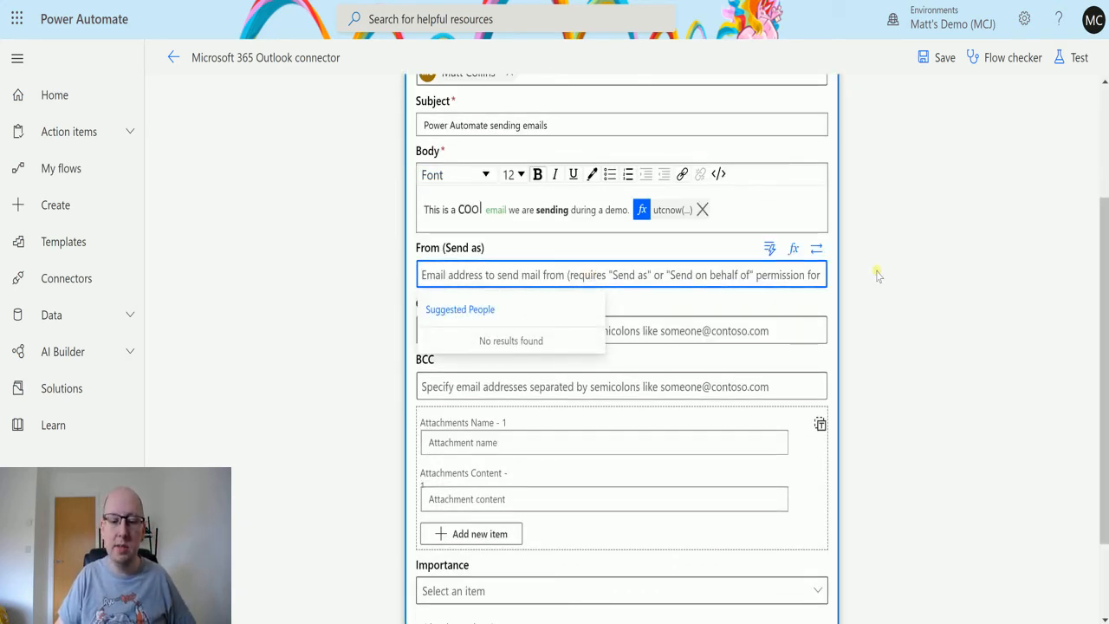
{"action": "mouse_move", "coordinate": [916, 261]}
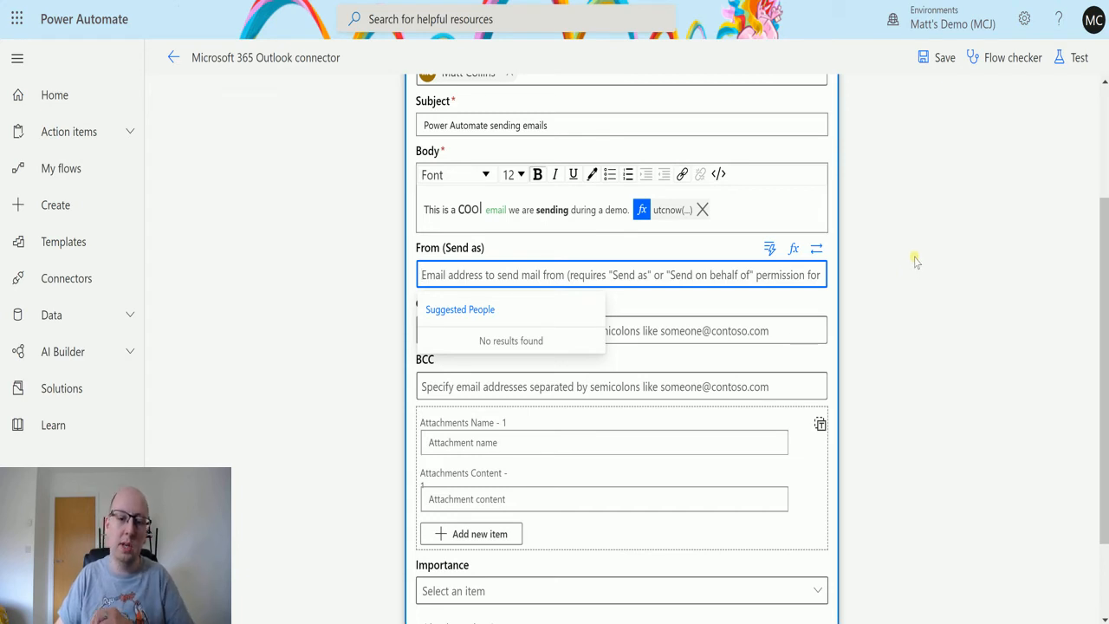
{"action": "mouse_move", "coordinate": [935, 282]}
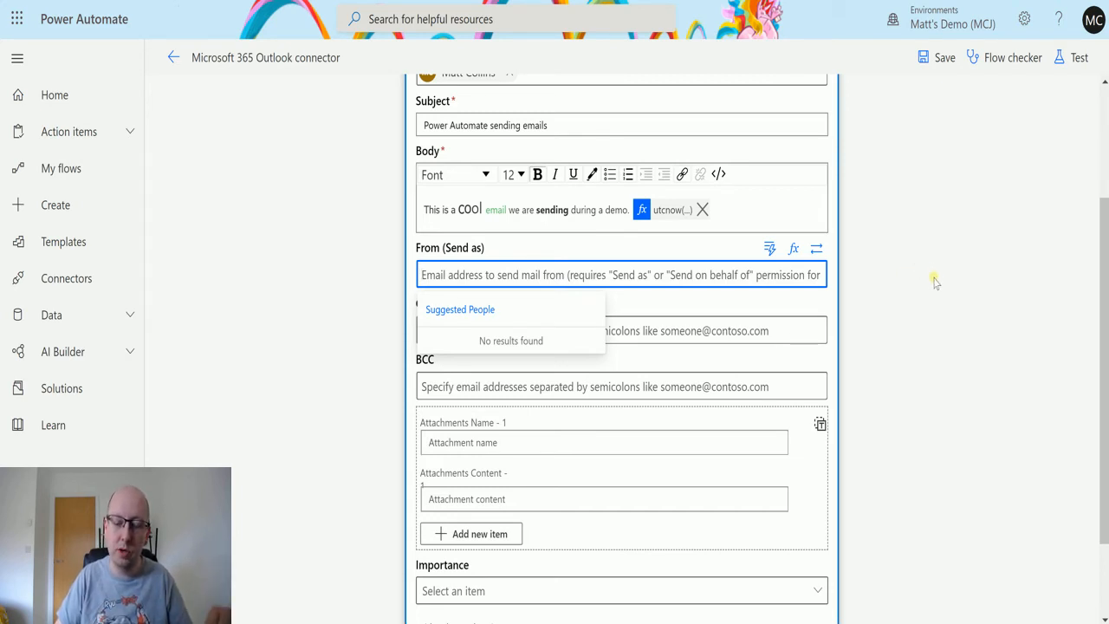
{"action": "mouse_move", "coordinate": [930, 281]}
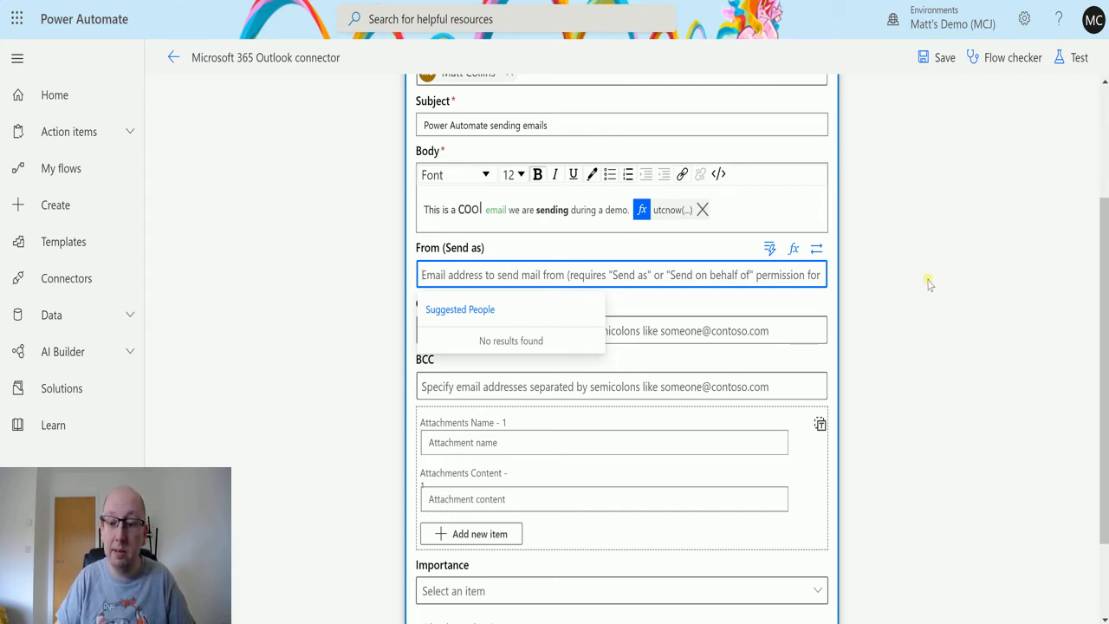
{"action": "mouse_move", "coordinate": [732, 297]}
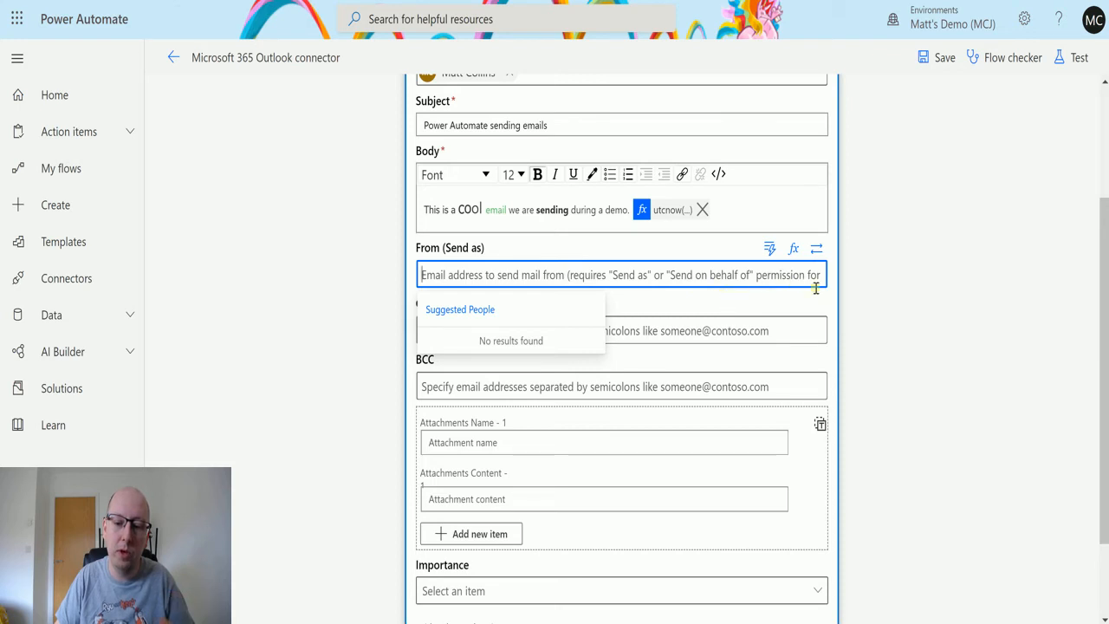
{"action": "mouse_move", "coordinate": [848, 293]}
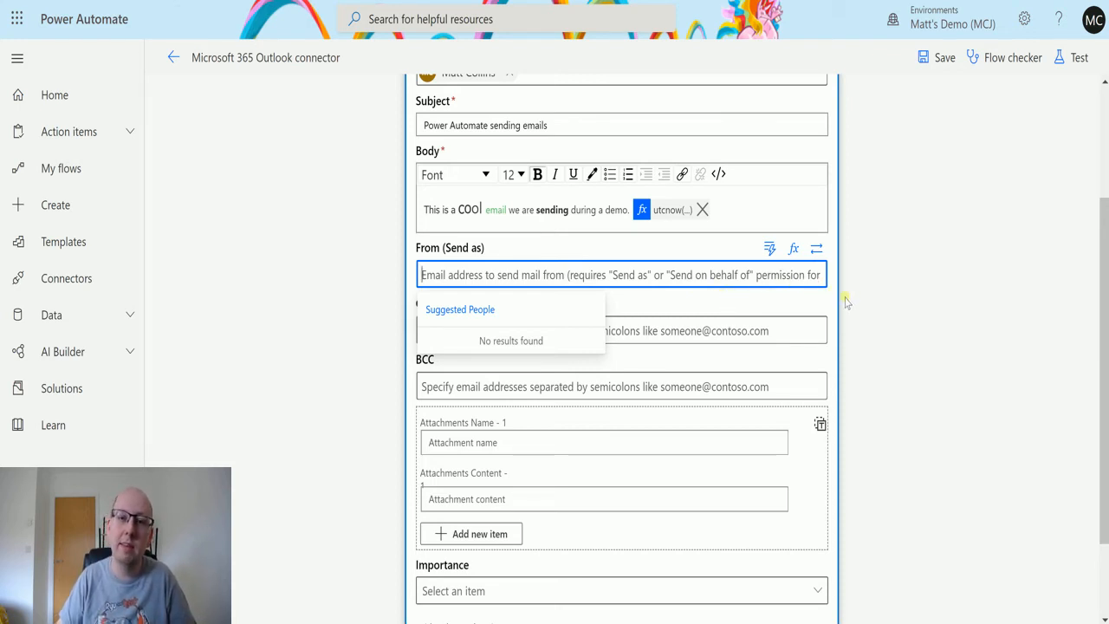
{"action": "mouse_move", "coordinate": [864, 275]}
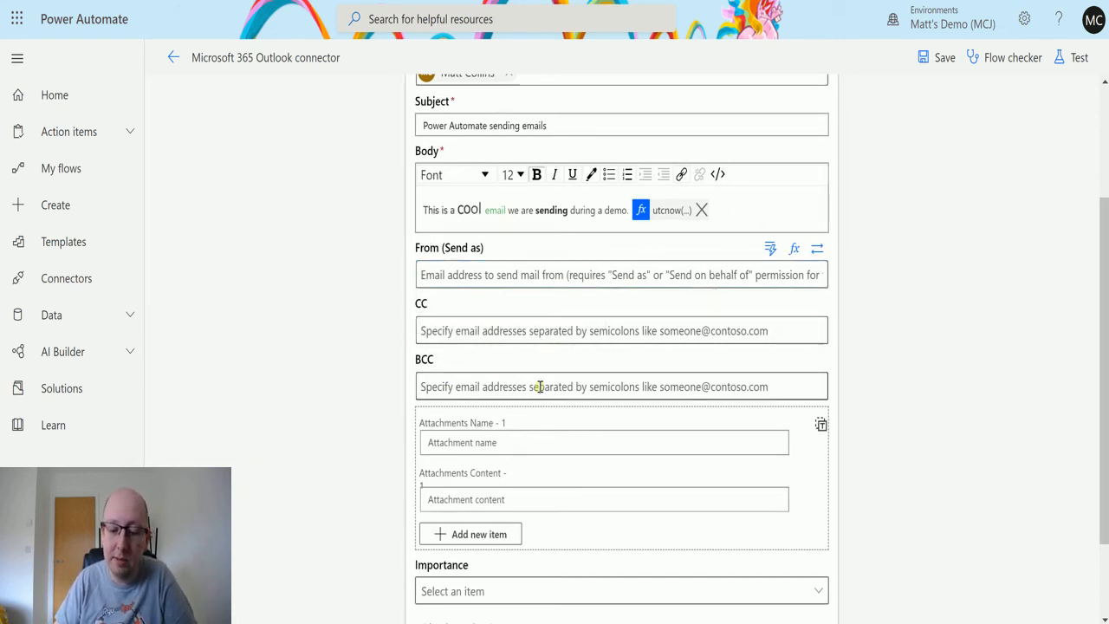
{"action": "scroll", "scroll_direction": "down", "scroll_amount": 3}
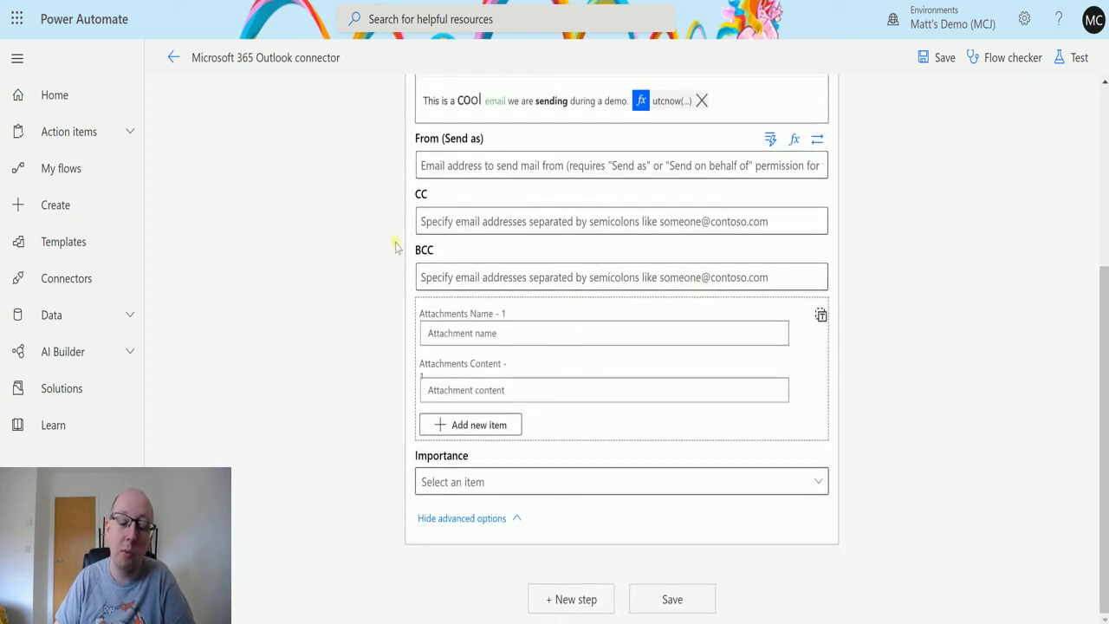
{"action": "mouse_move", "coordinate": [384, 373]}
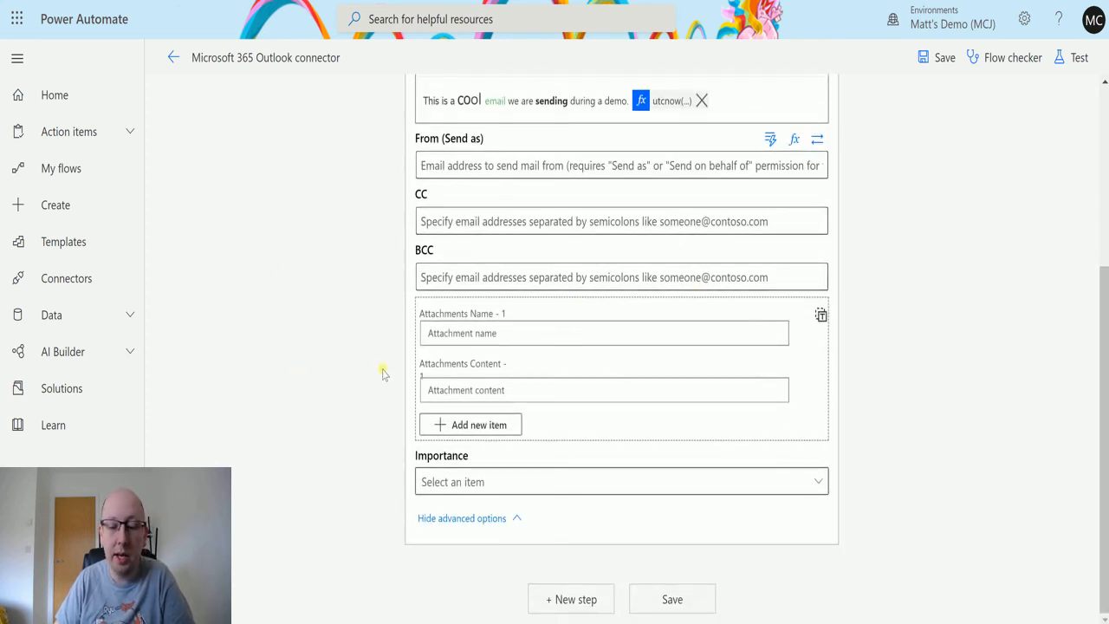
{"action": "mouse_move", "coordinate": [474, 301]}
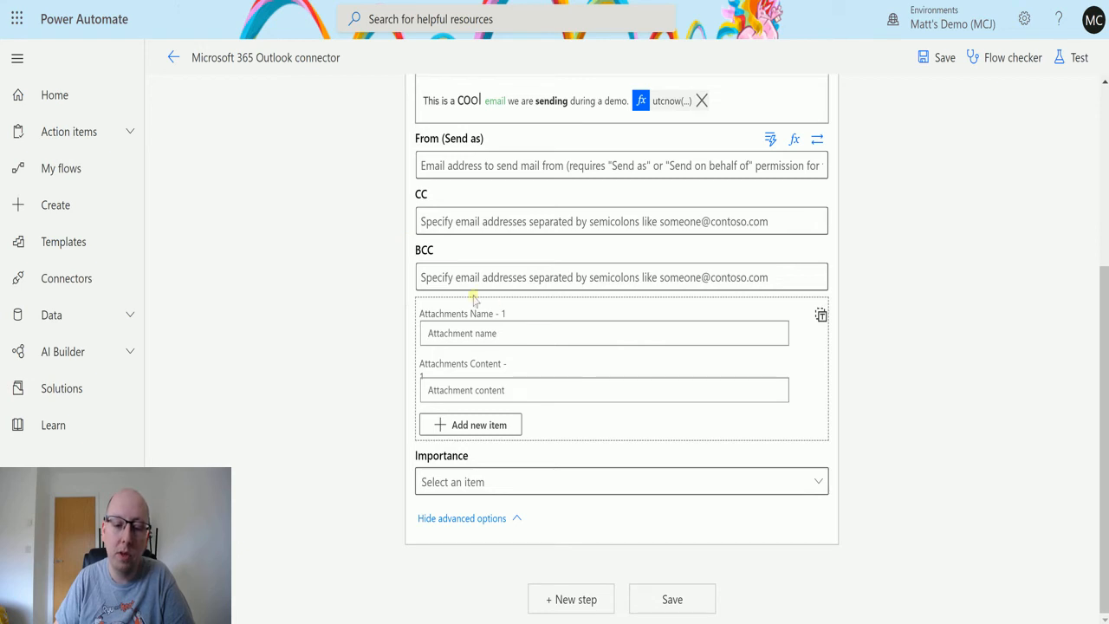
{"action": "mouse_move", "coordinate": [541, 381]}
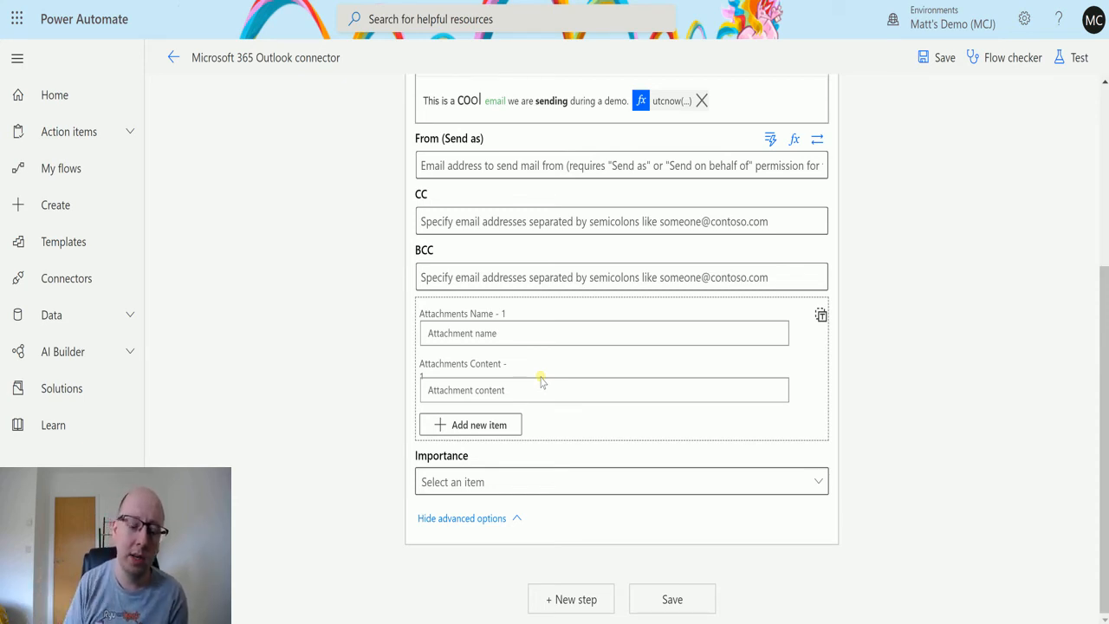
{"action": "mouse_move", "coordinate": [830, 228]}
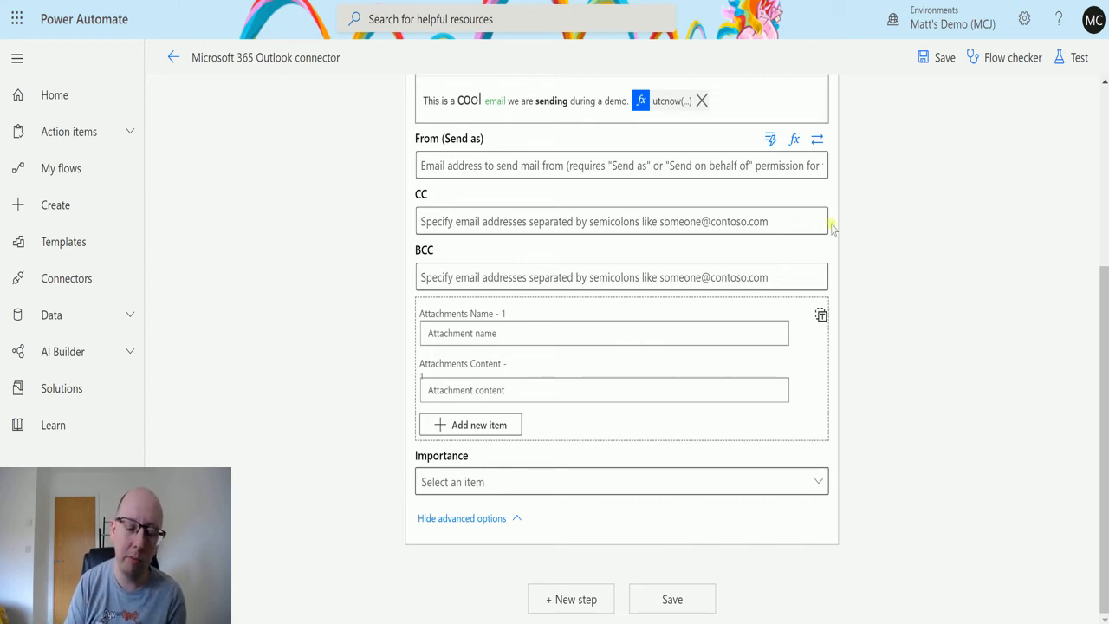
{"action": "mouse_move", "coordinate": [603, 349]}
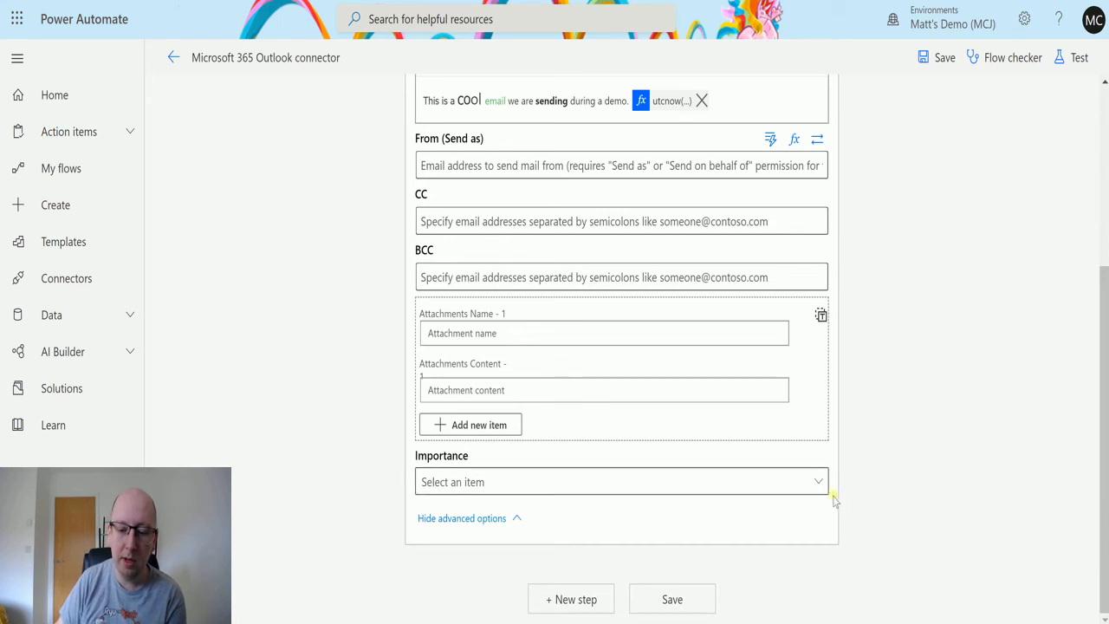
Step: Set the email's Importance to High
{"action": "left_click", "coordinate": [620, 482]}
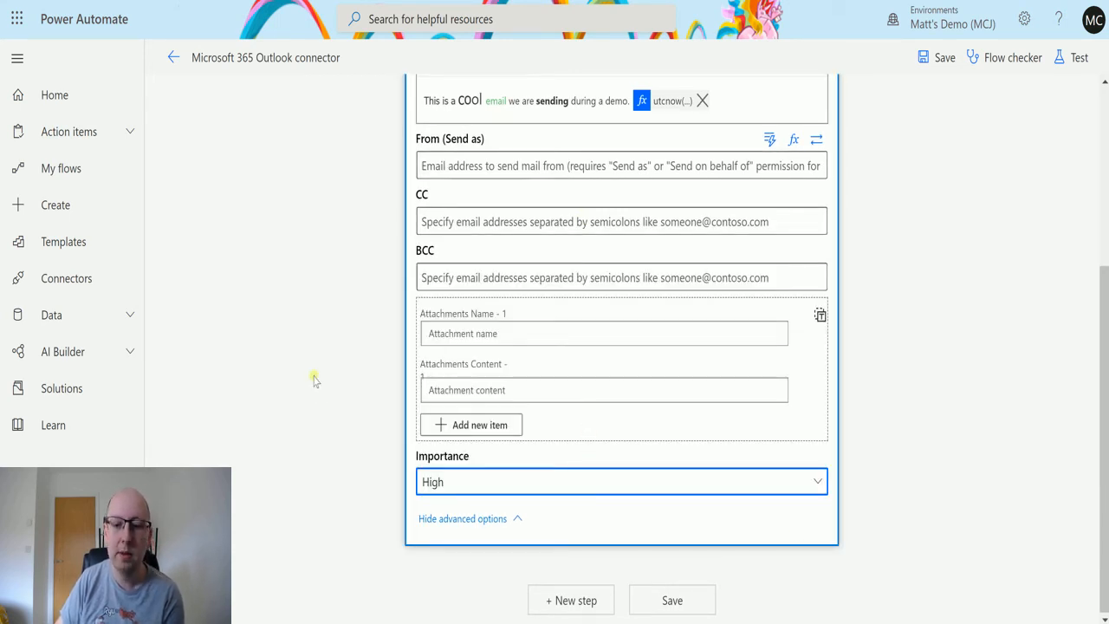
{"action": "mouse_move", "coordinate": [355, 465]}
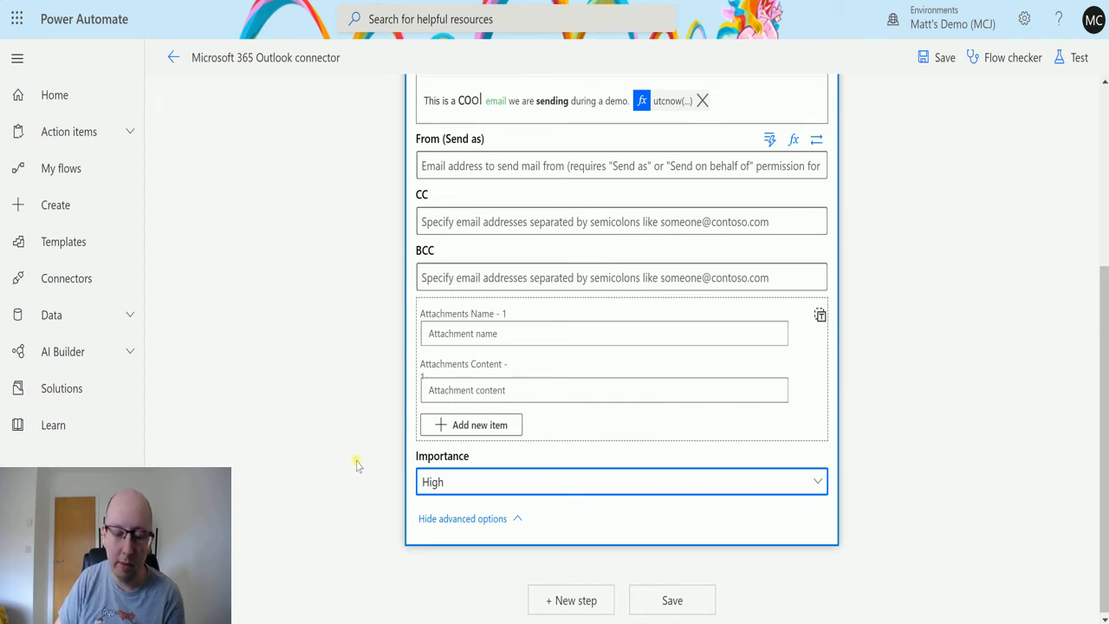
{"action": "scroll", "scroll_direction": "up", "scroll_amount": 3}
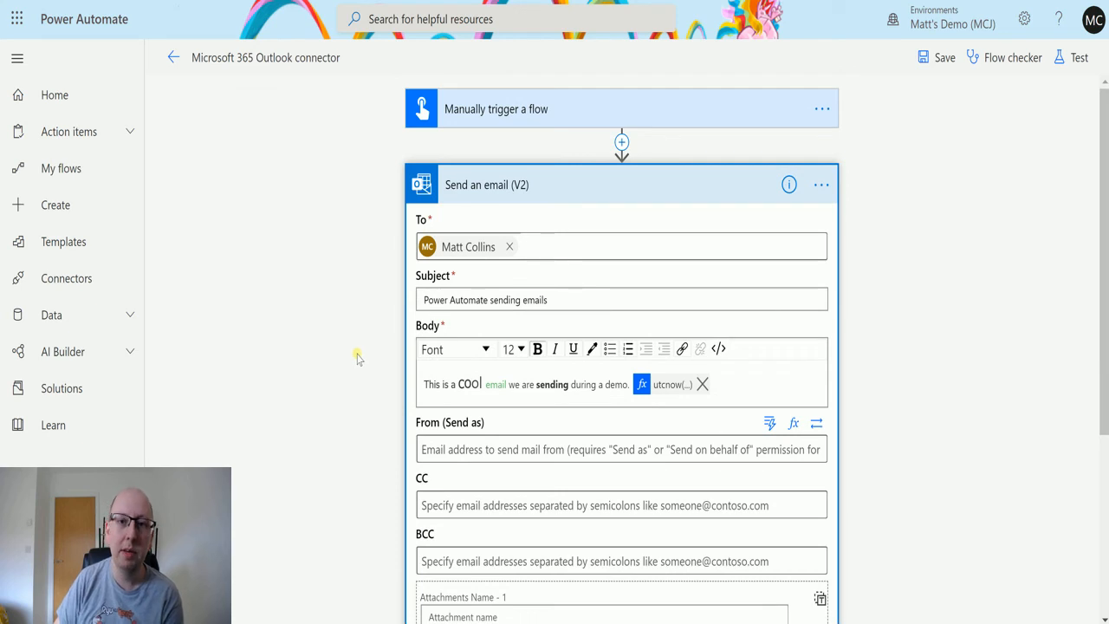
{"action": "mouse_move", "coordinate": [358, 378]}
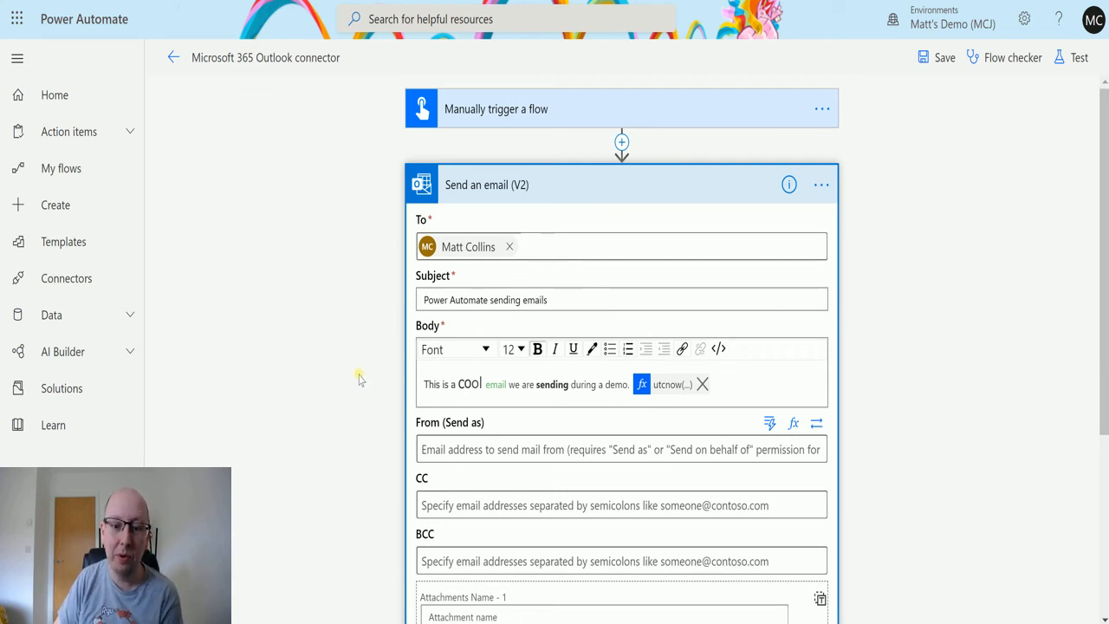
{"action": "scroll", "scroll_direction": "down", "scroll_amount": 3}
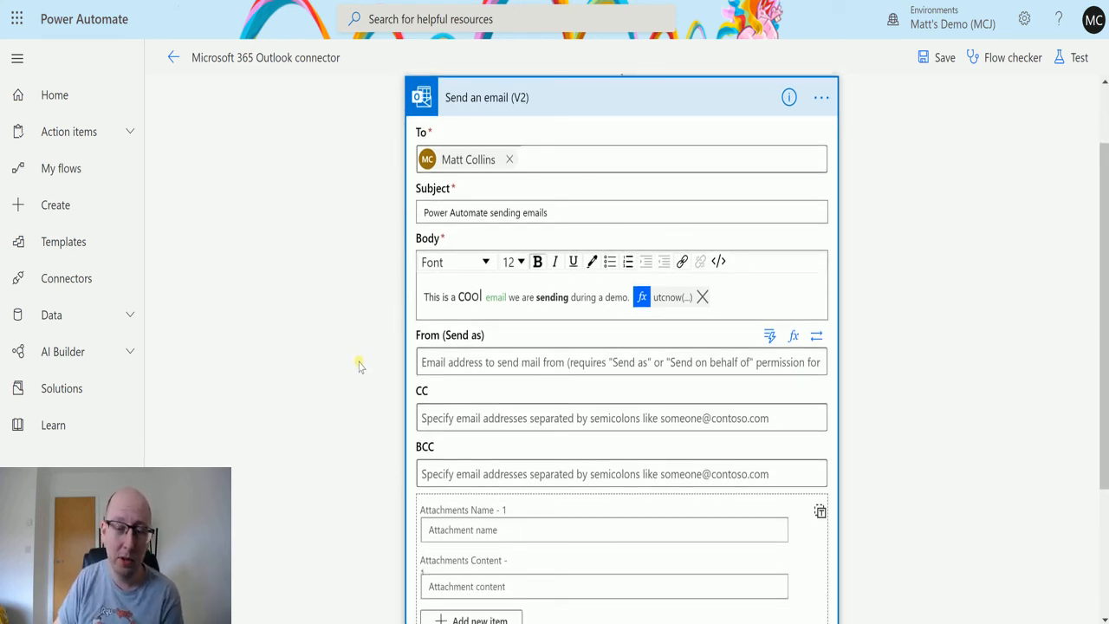
{"action": "scroll", "scroll_direction": "down", "scroll_amount": 3}
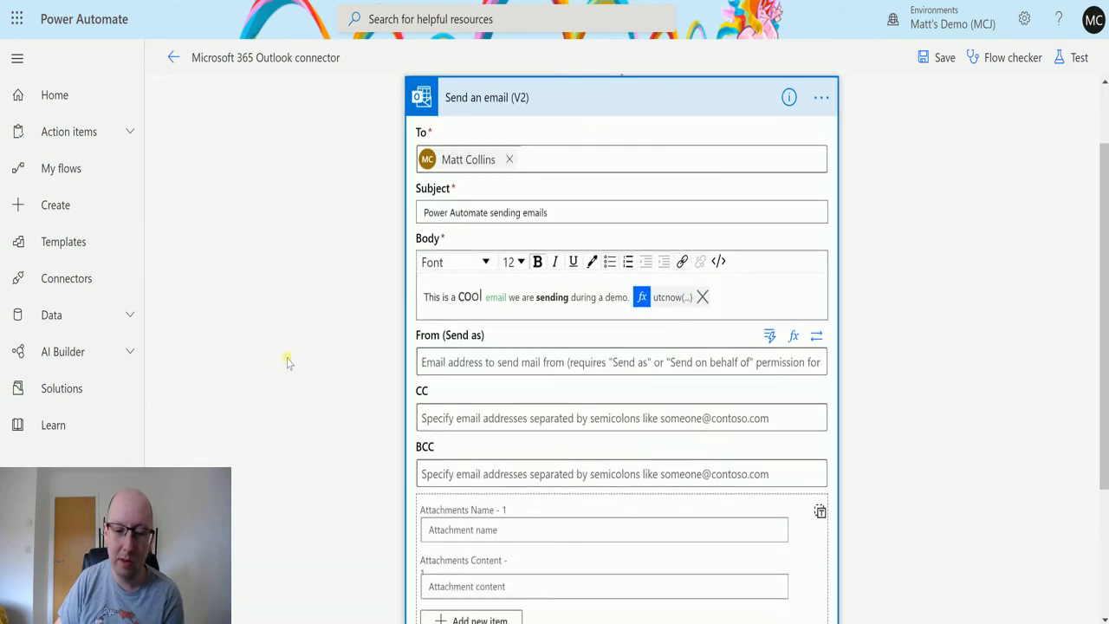
{"action": "mouse_move", "coordinate": [466, 123]}
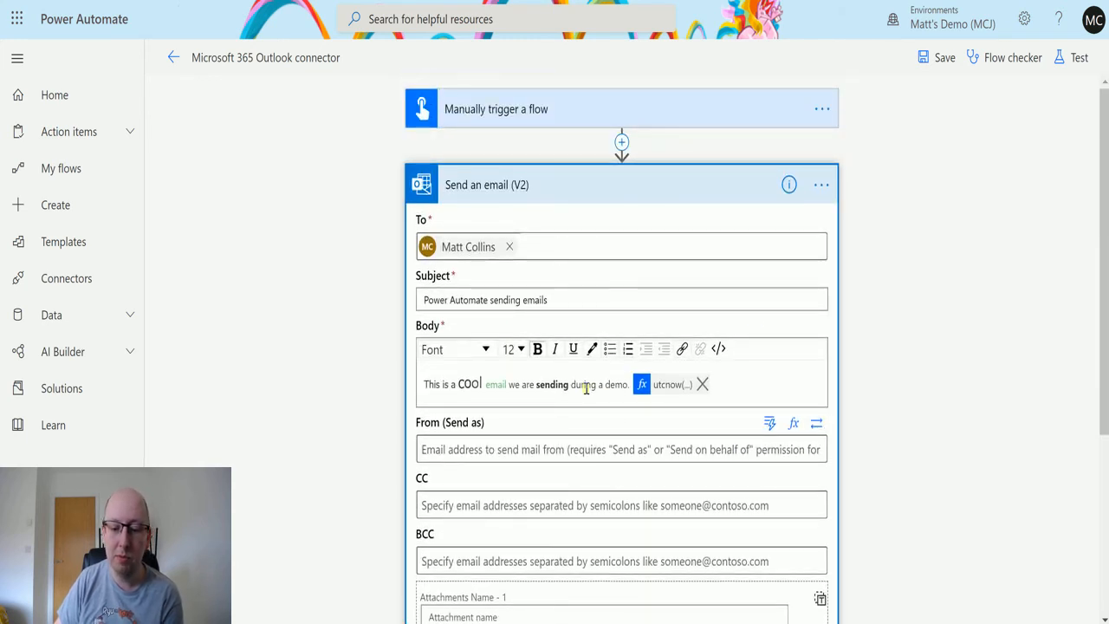
{"action": "mouse_move", "coordinate": [1079, 58]}
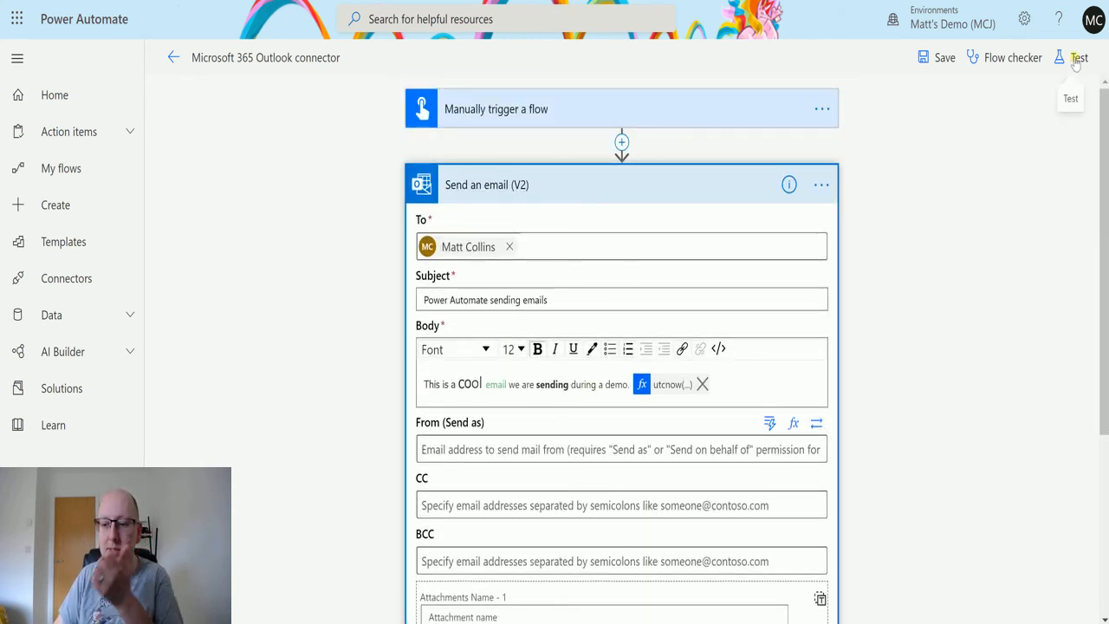
Step: Save and test the flow with a manual trigger, then close the run confirmation
{"action": "left_click", "coordinate": [1078, 57]}
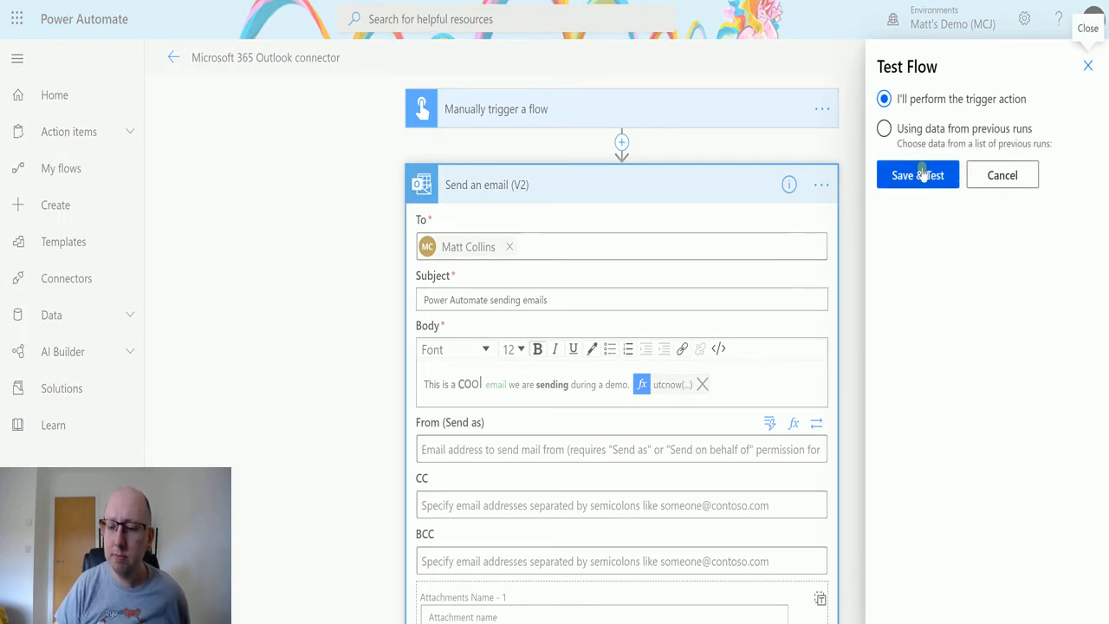
{"action": "left_click", "coordinate": [916, 174]}
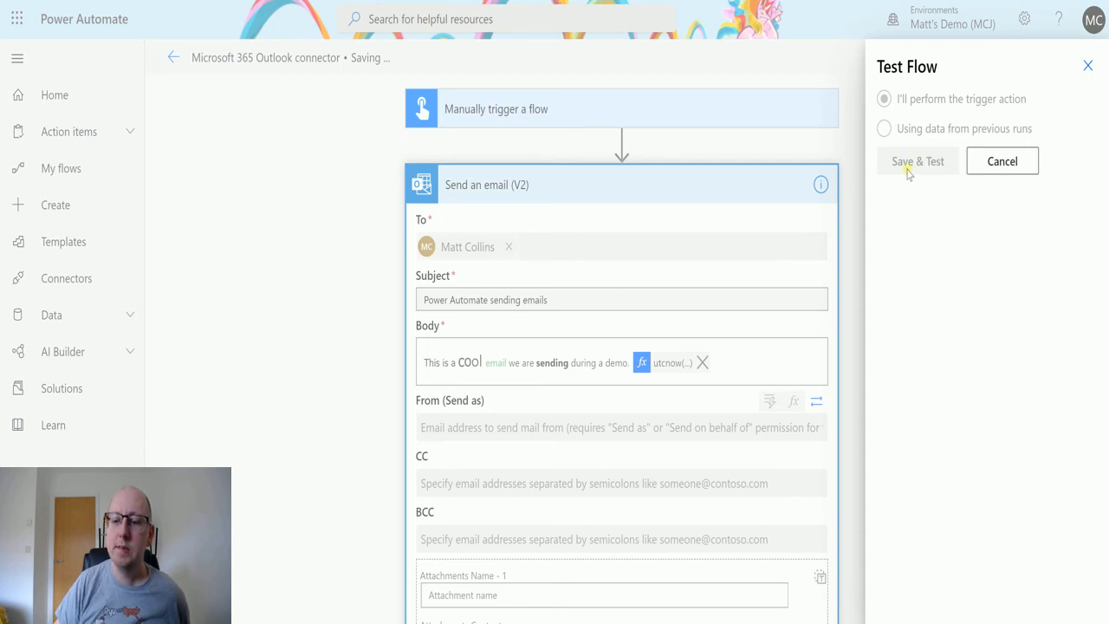
{"action": "left_click", "coordinate": [917, 162]}
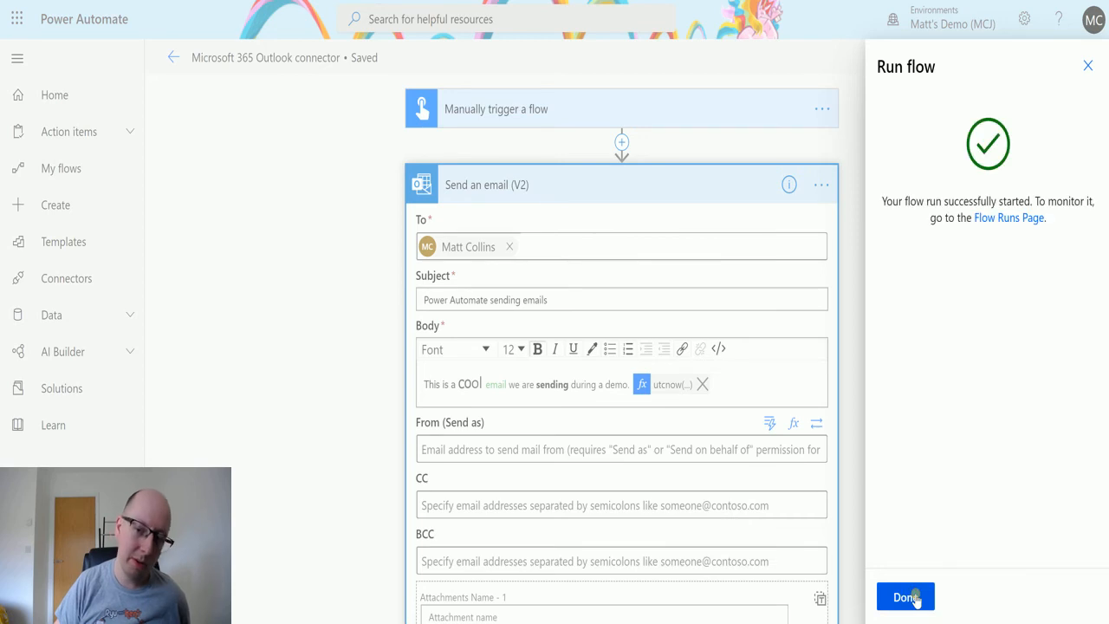
{"action": "left_click", "coordinate": [905, 596]}
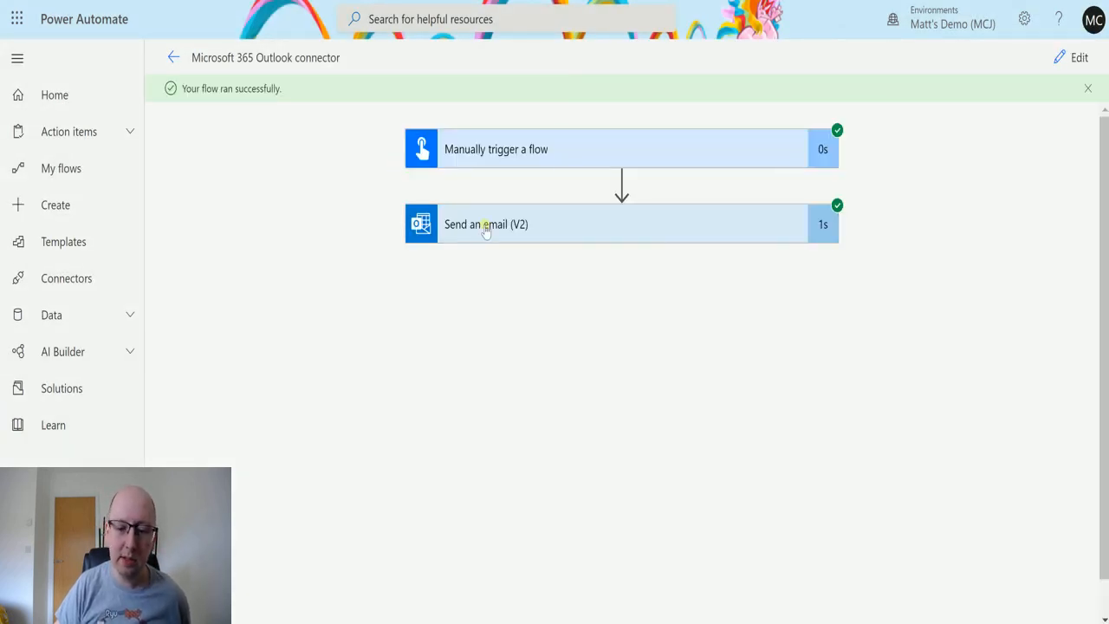
{"action": "left_click", "coordinate": [486, 224]}
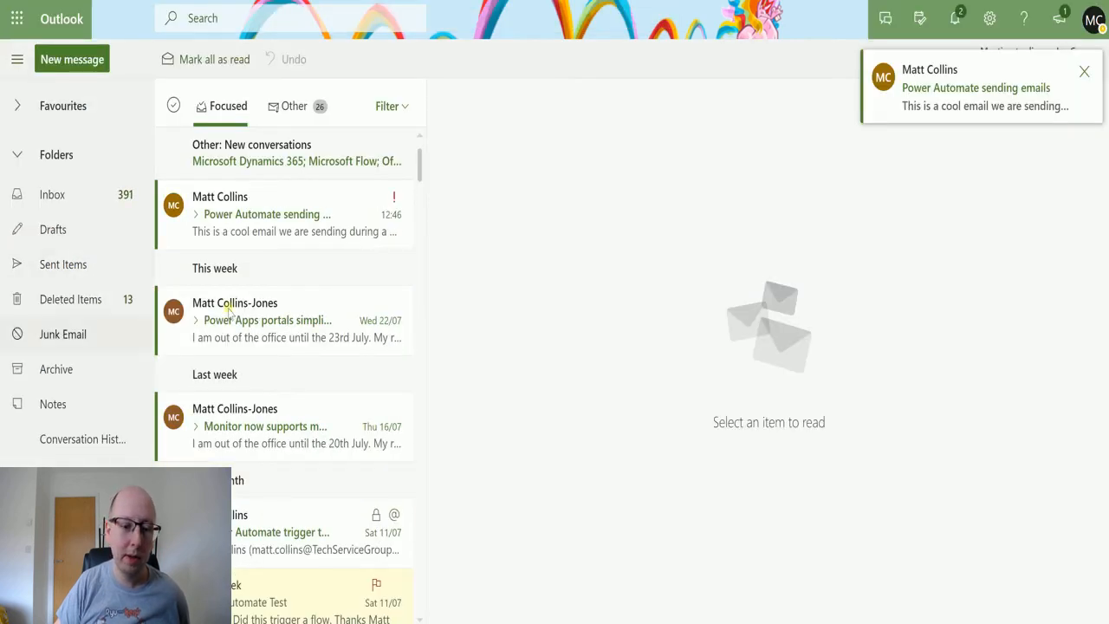
Step: Open the 'Power Automate sending emails' message in Outlook to view its formatted body and timestamp
{"action": "left_click", "coordinate": [277, 214]}
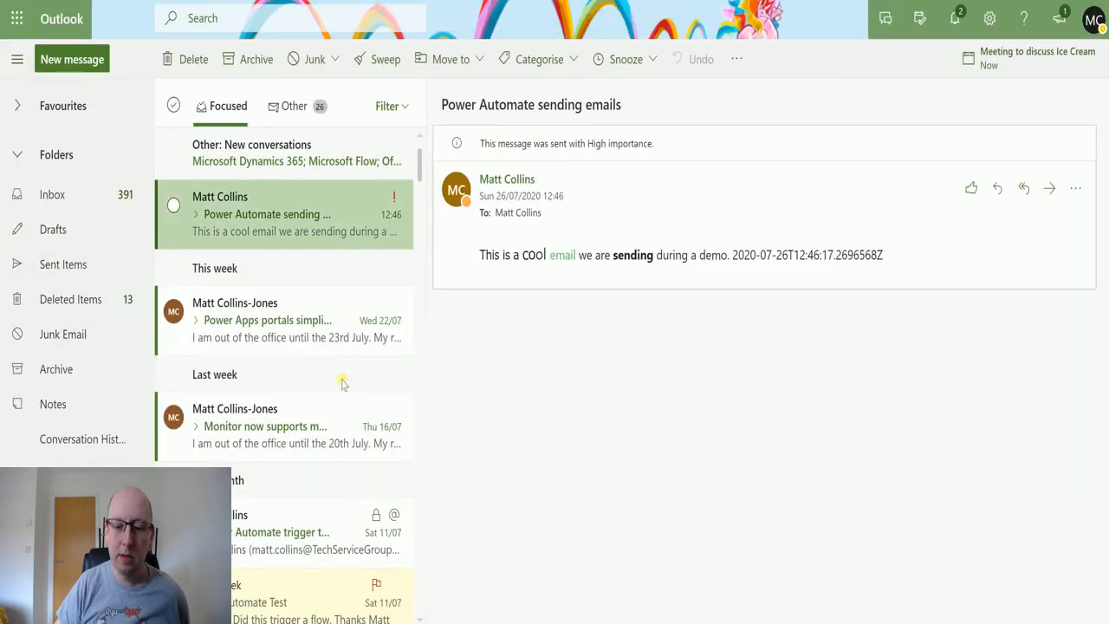
{"action": "mouse_move", "coordinate": [639, 295]}
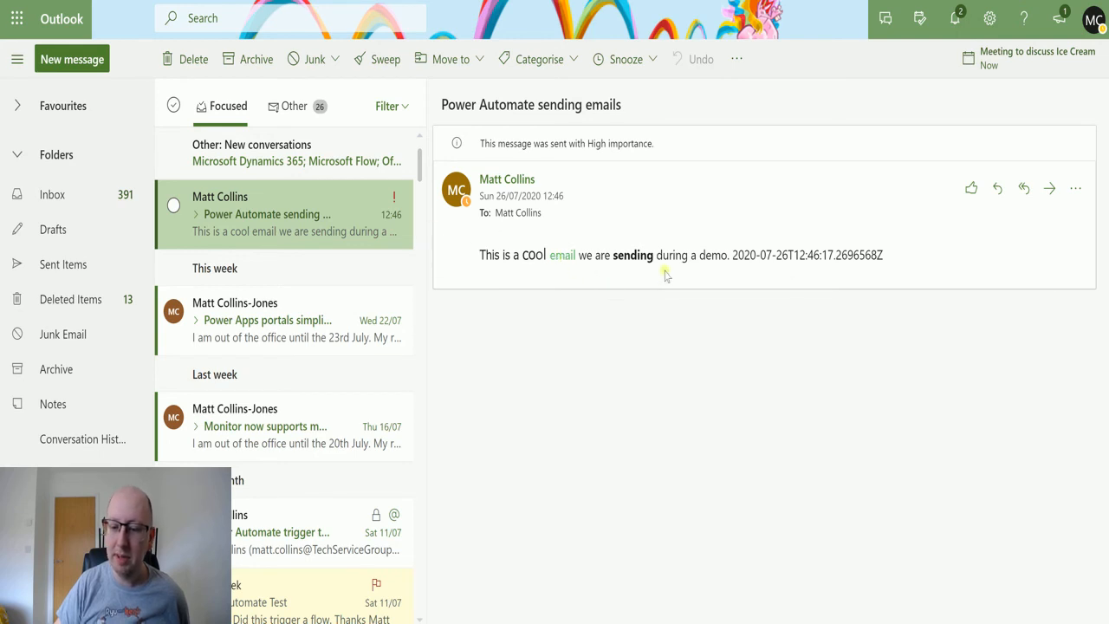
{"action": "mouse_move", "coordinate": [856, 406]}
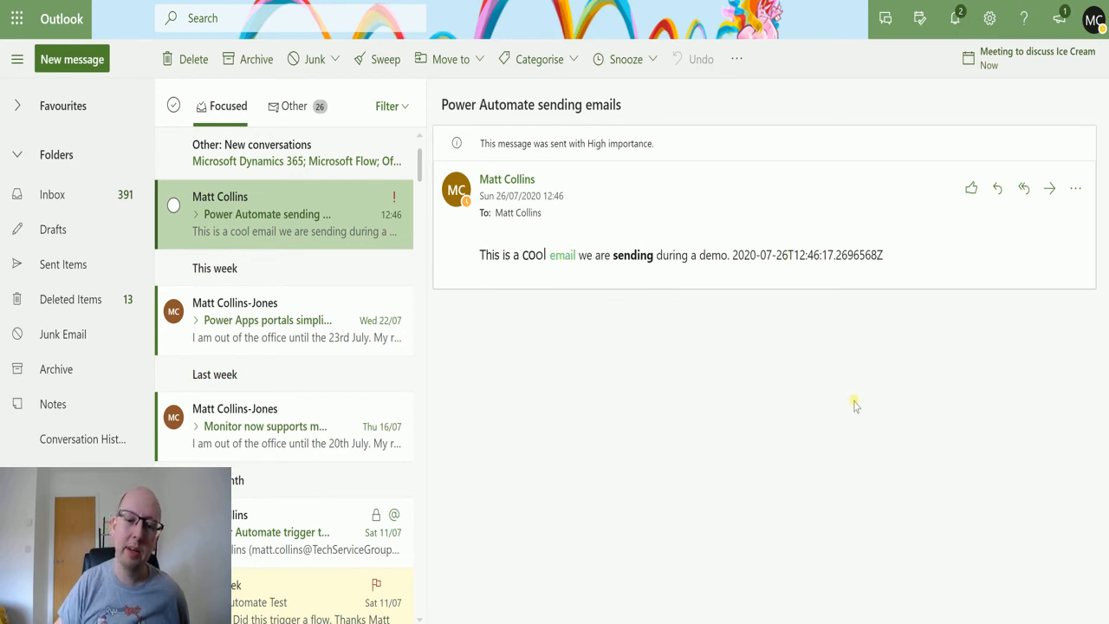
{"action": "mouse_move", "coordinate": [507, 406]}
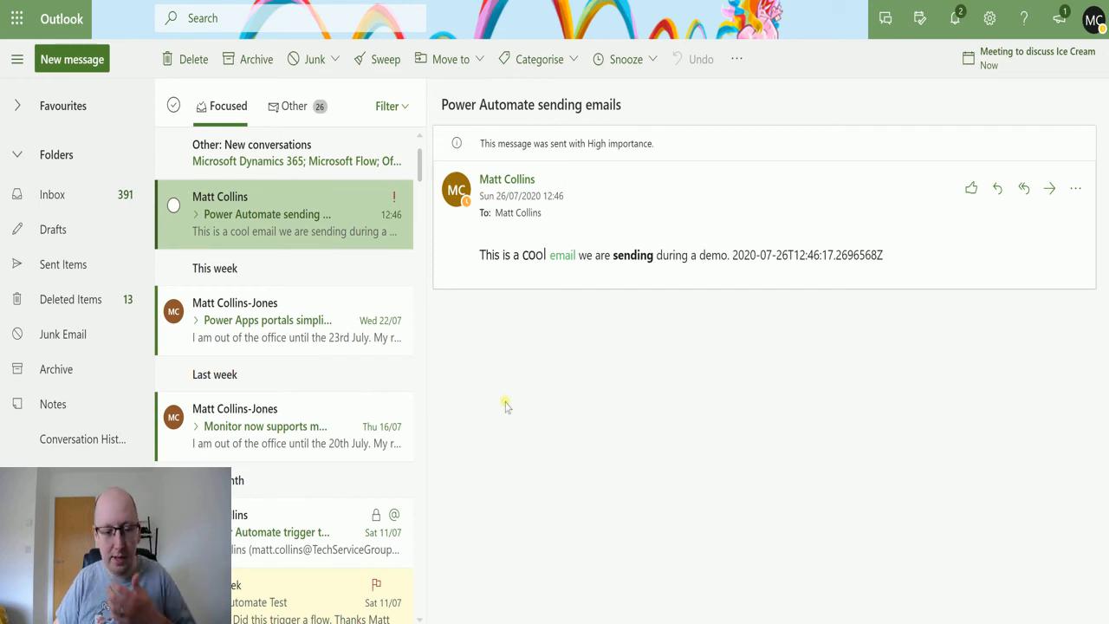
{"action": "mouse_move", "coordinate": [510, 388]}
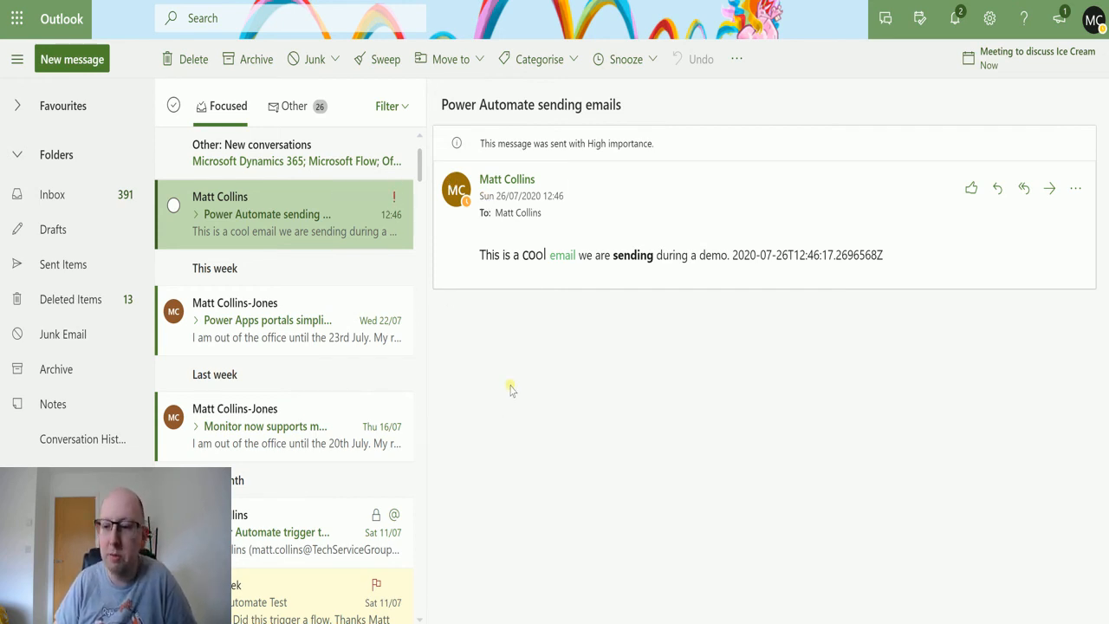
{"action": "mouse_move", "coordinate": [603, 313]}
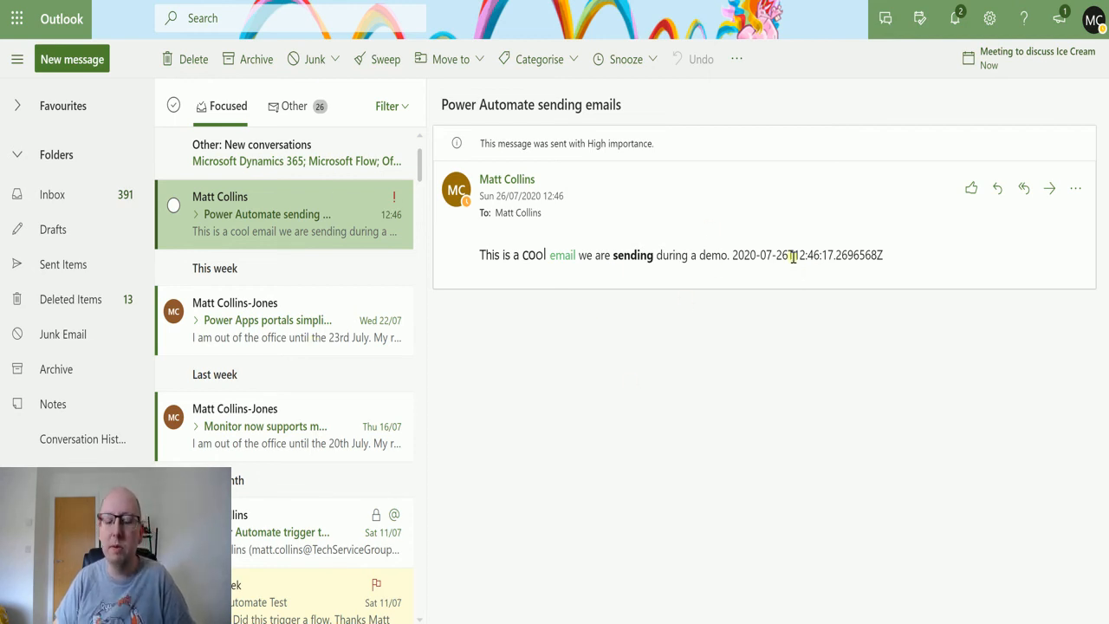
{"action": "mouse_move", "coordinate": [872, 275]}
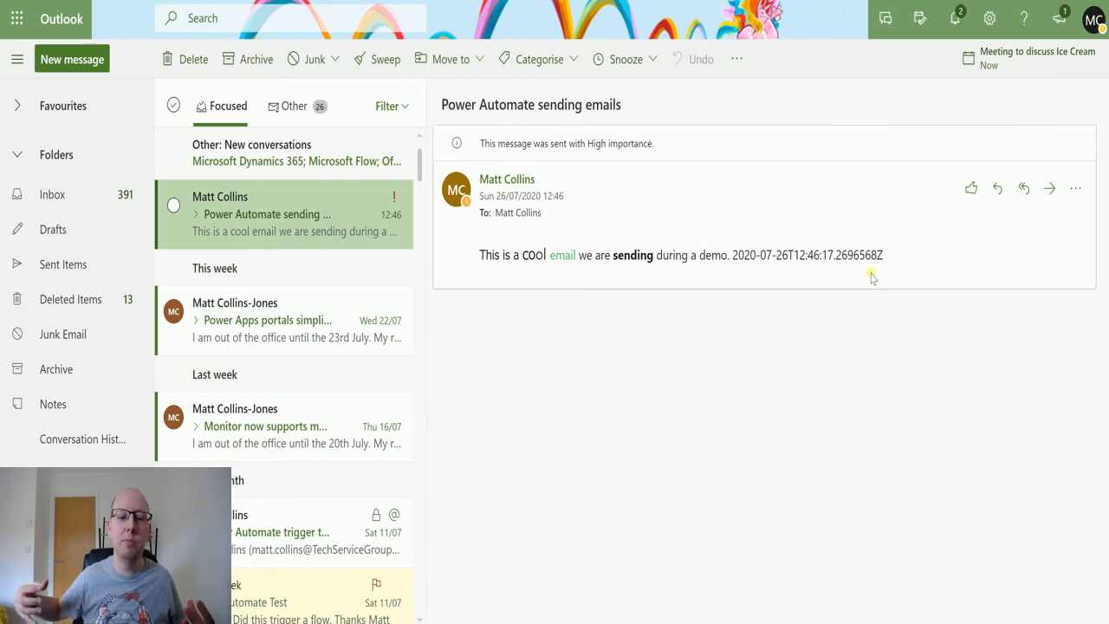